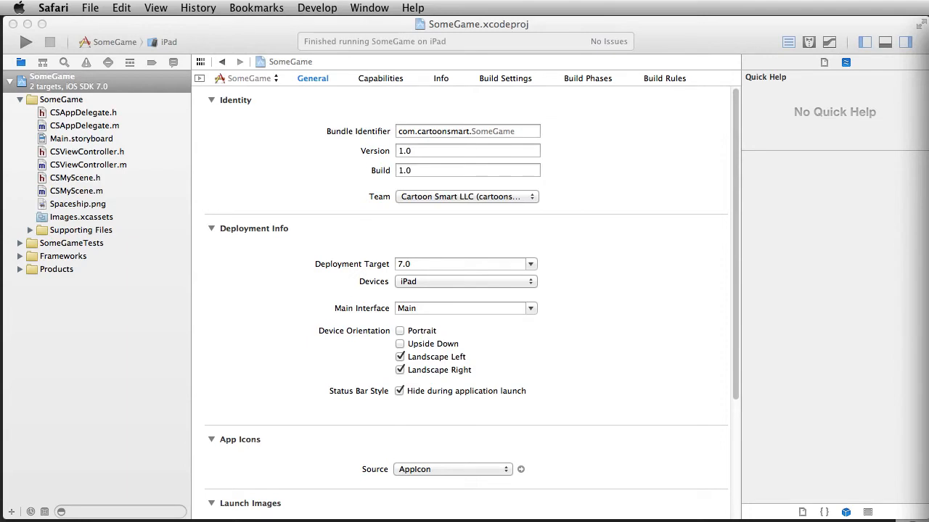
mouse_move(637, 31)
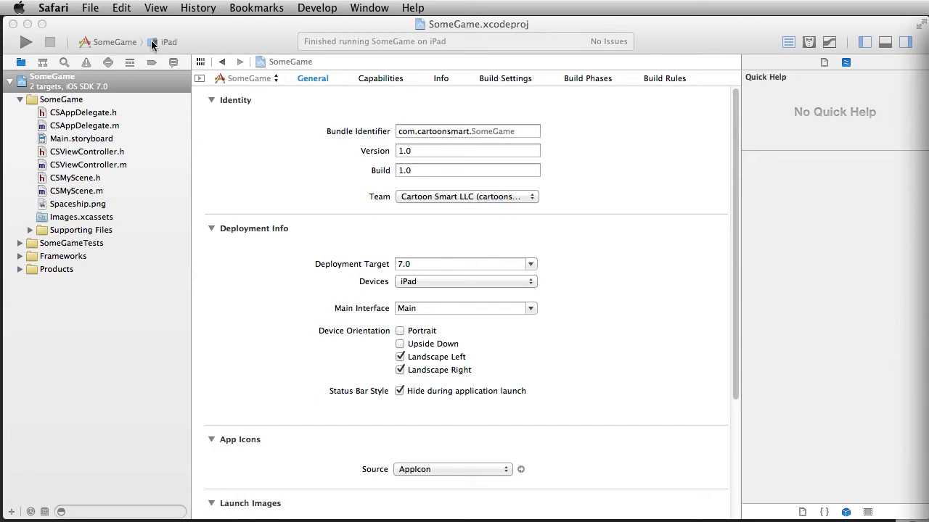
mouse_move(242, 33)
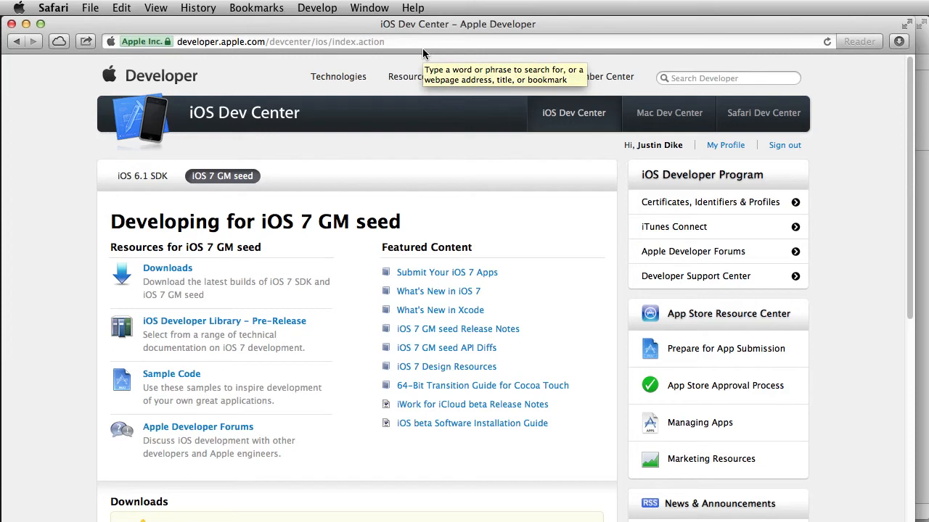
mouse_move(704, 168)
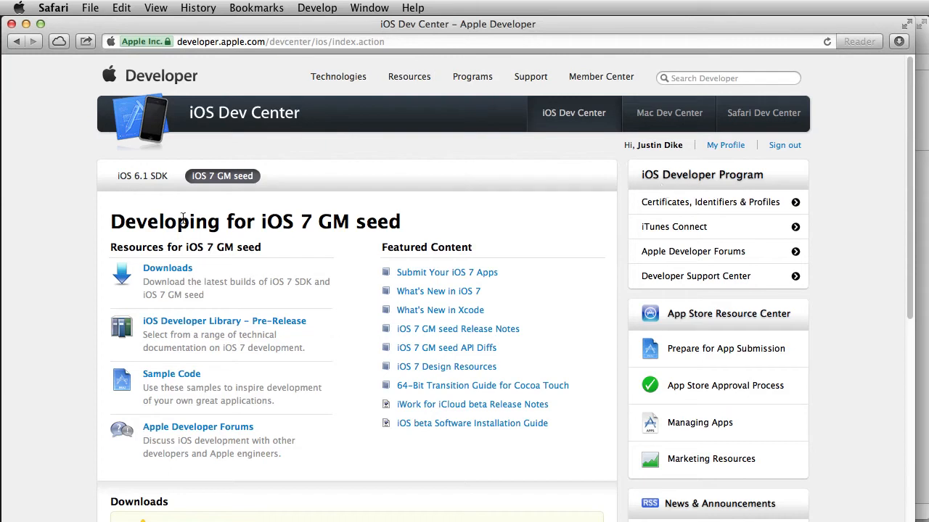
mouse_move(322, 224)
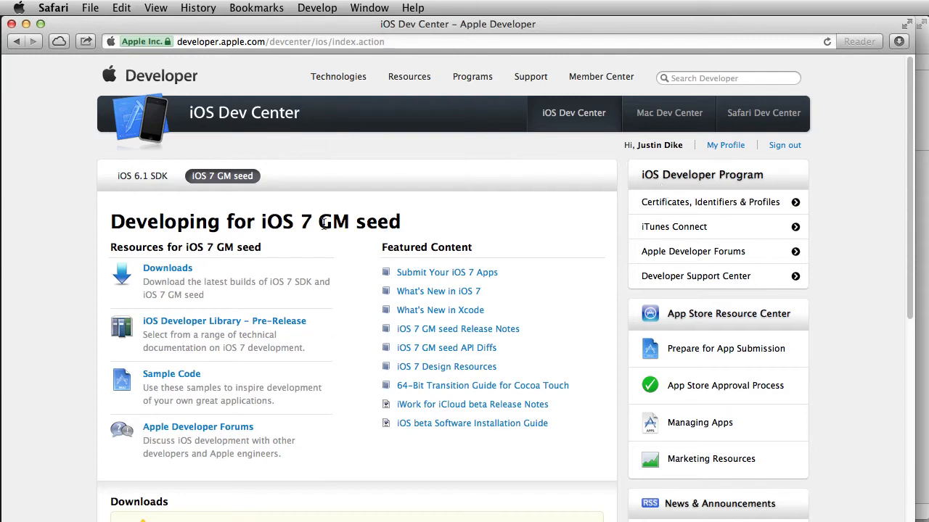
mouse_move(171, 374)
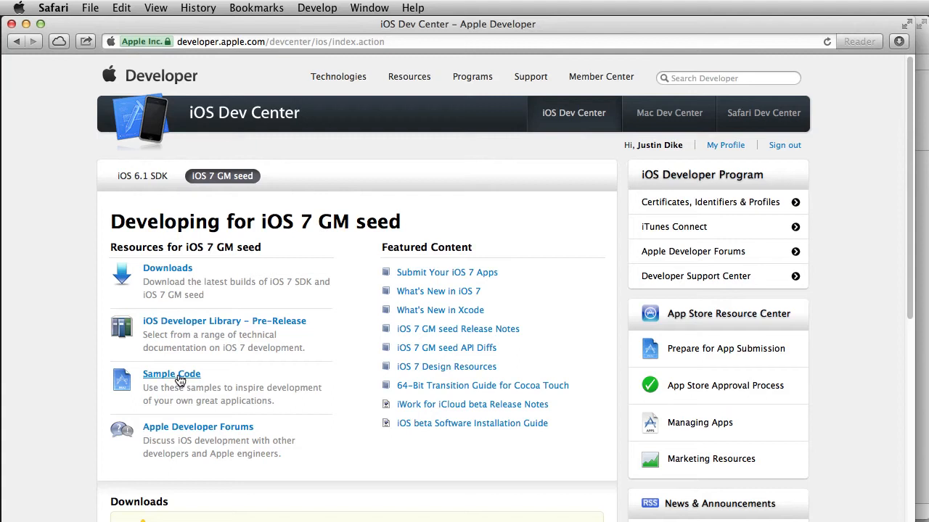
mouse_move(588, 207)
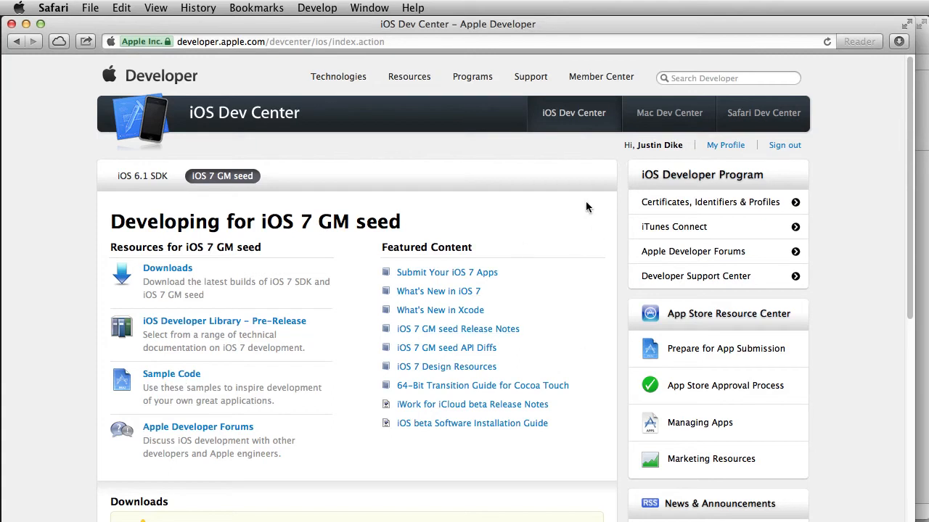
mouse_move(666, 204)
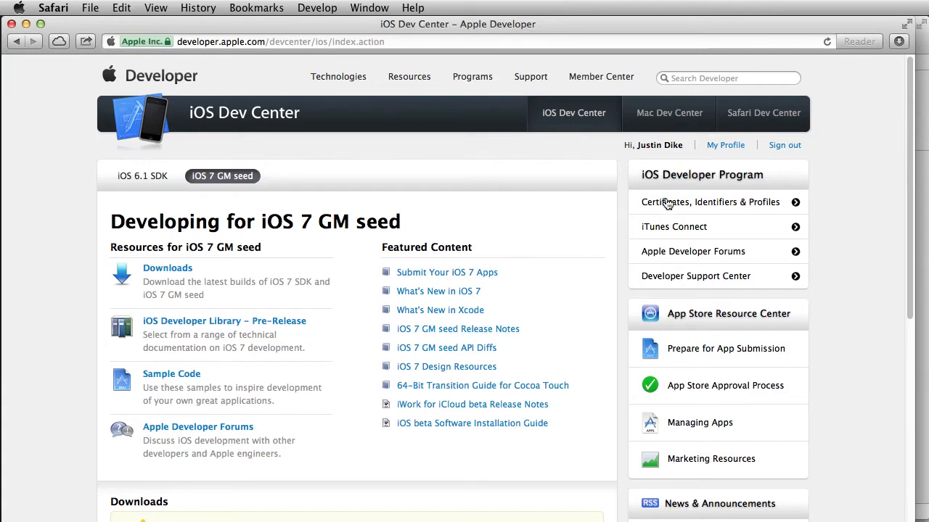
mouse_move(688, 208)
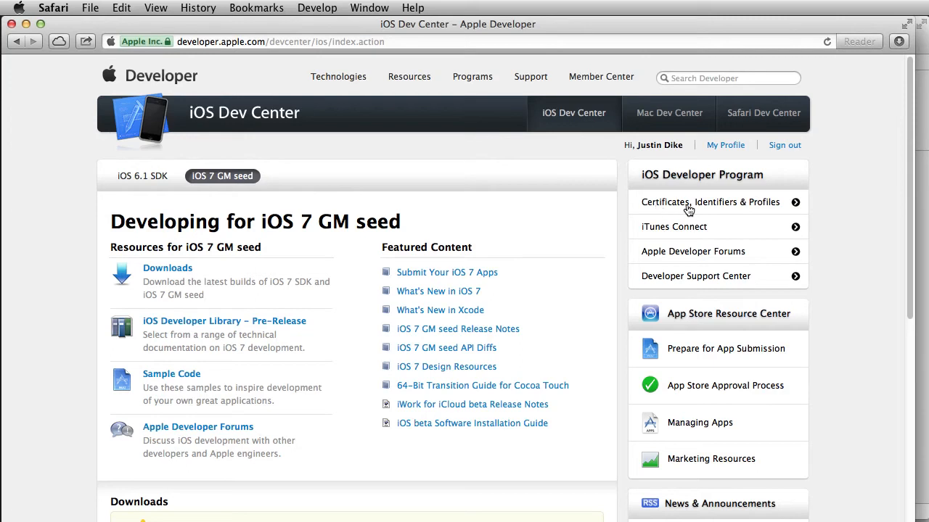
Step: Open Certificates, Identifiers & Profiles from the iOS Dev Center sidebar
click(709, 201)
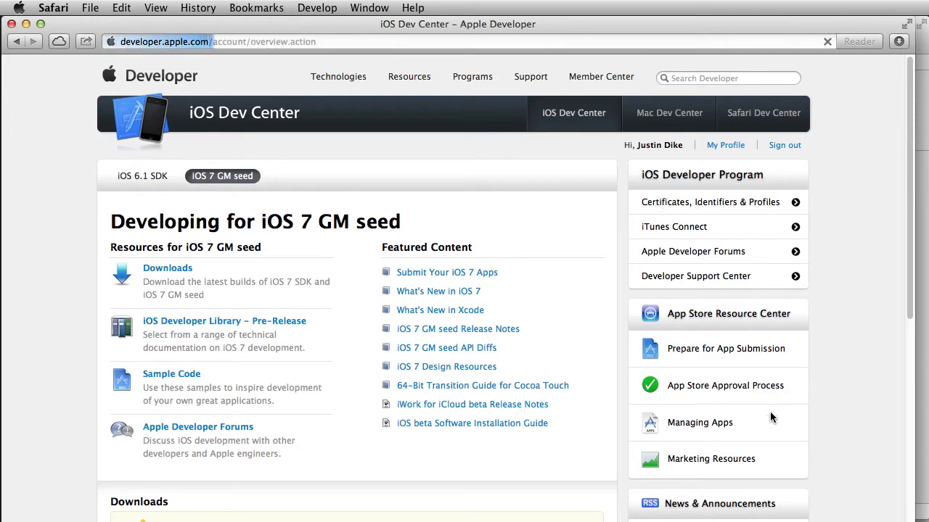
Step: Show the iOS Certificates list with its two iOS Development certificates
click(709, 202)
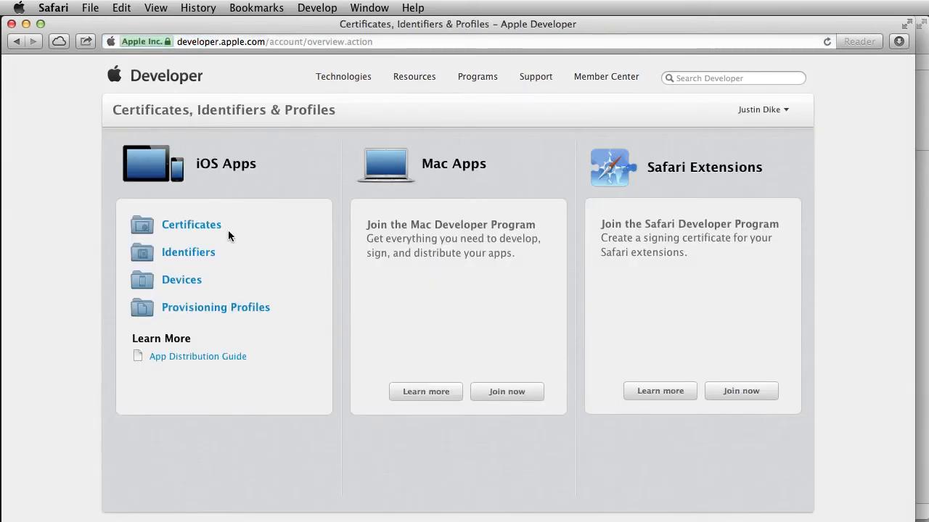
click(191, 224)
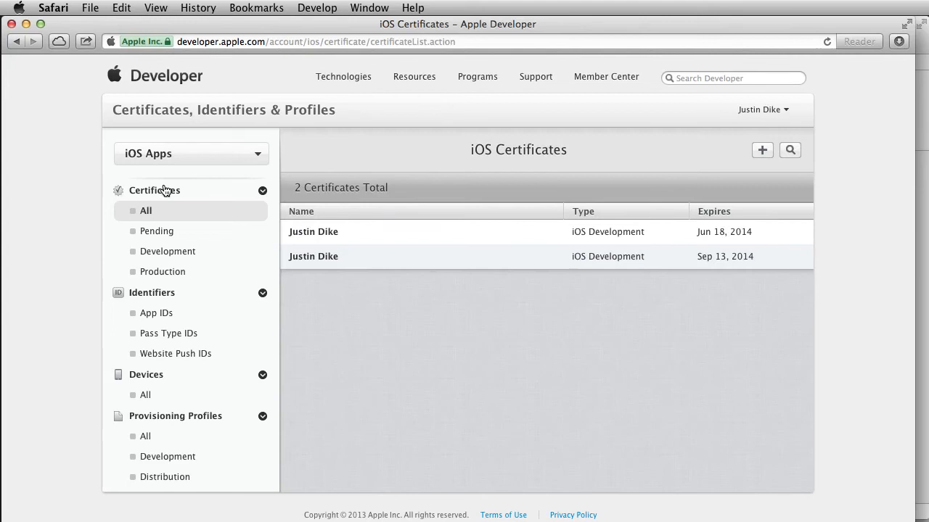
mouse_move(196, 424)
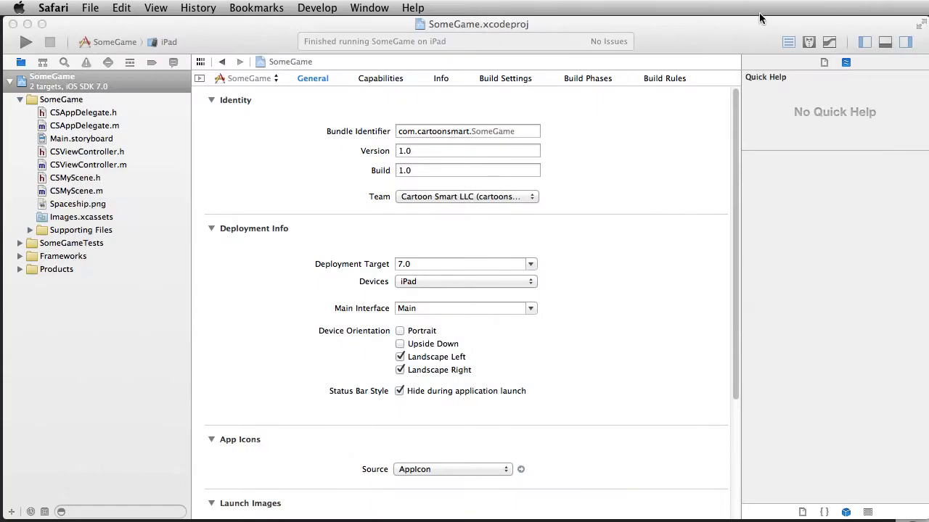
Step: Add the connected iPad to Member Center from Organizer, choosing team Cartoon Smart LLC
click(517, 8)
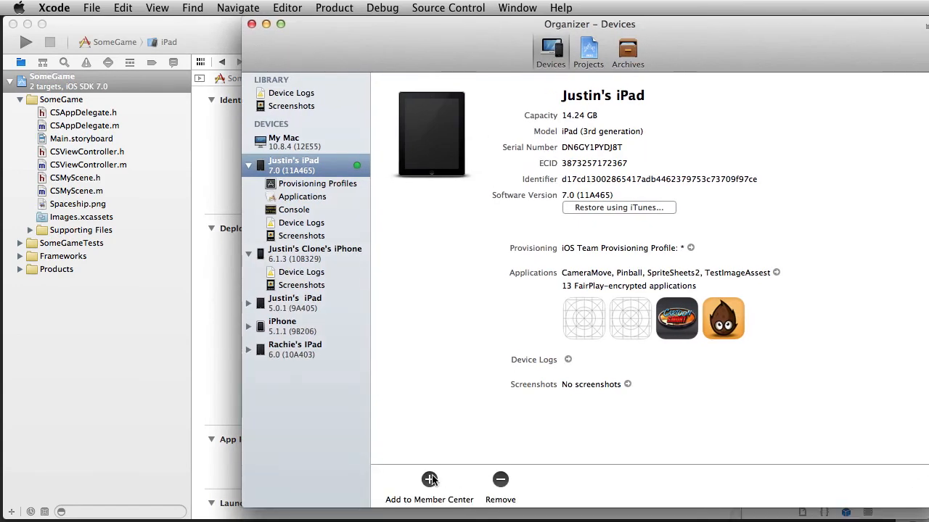
mouse_move(399, 206)
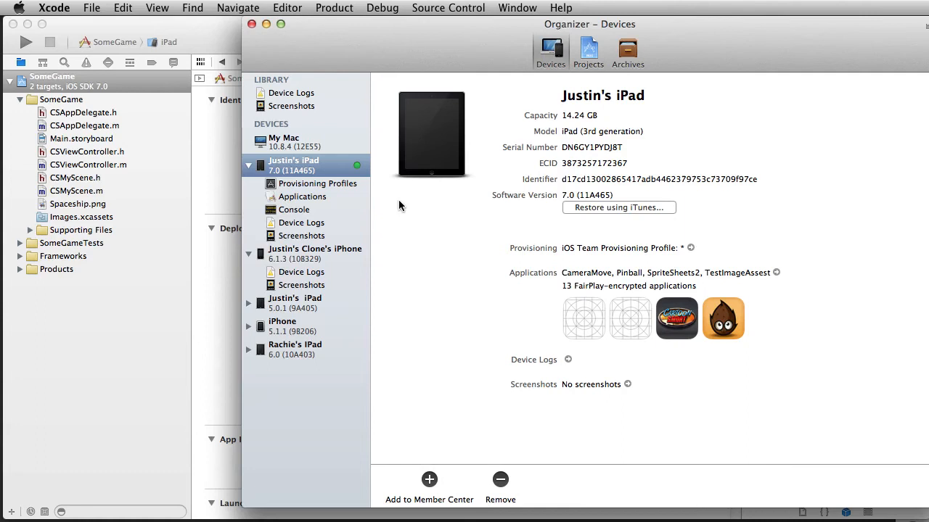
mouse_move(311, 178)
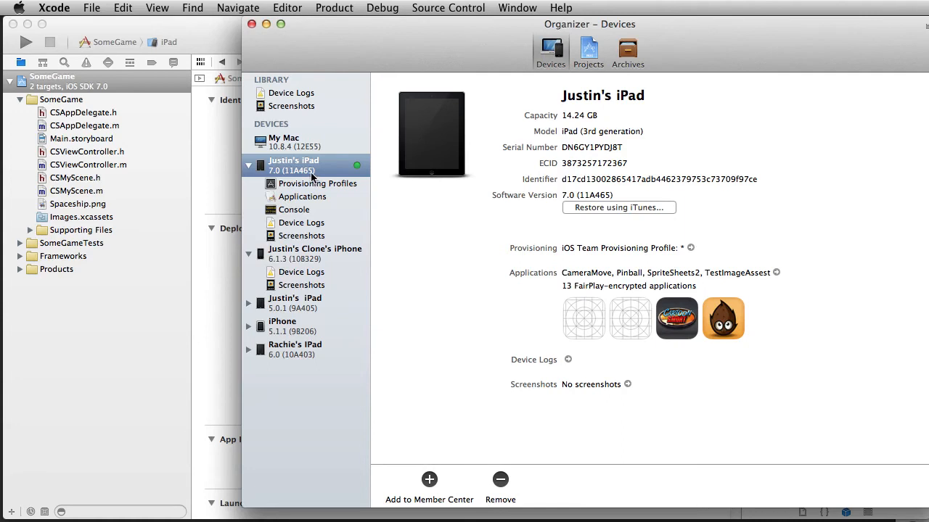
mouse_move(312, 179)
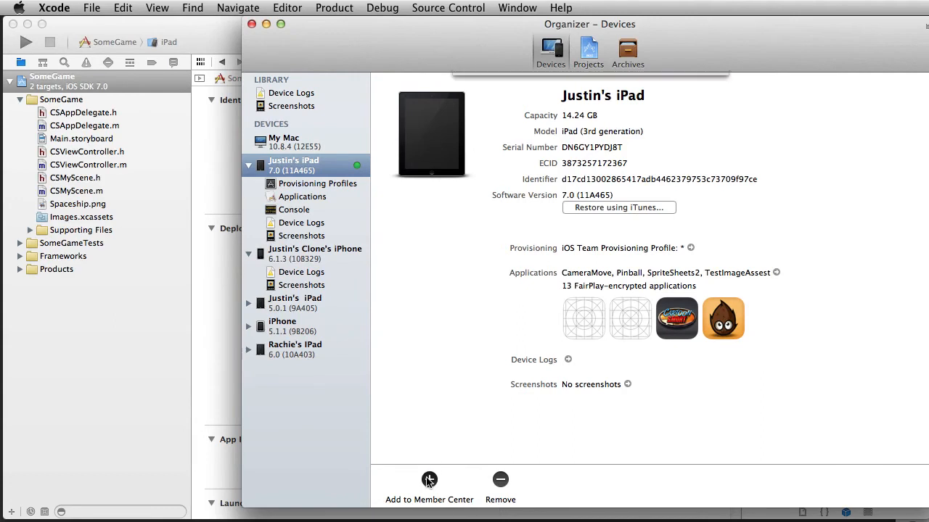
click(428, 488)
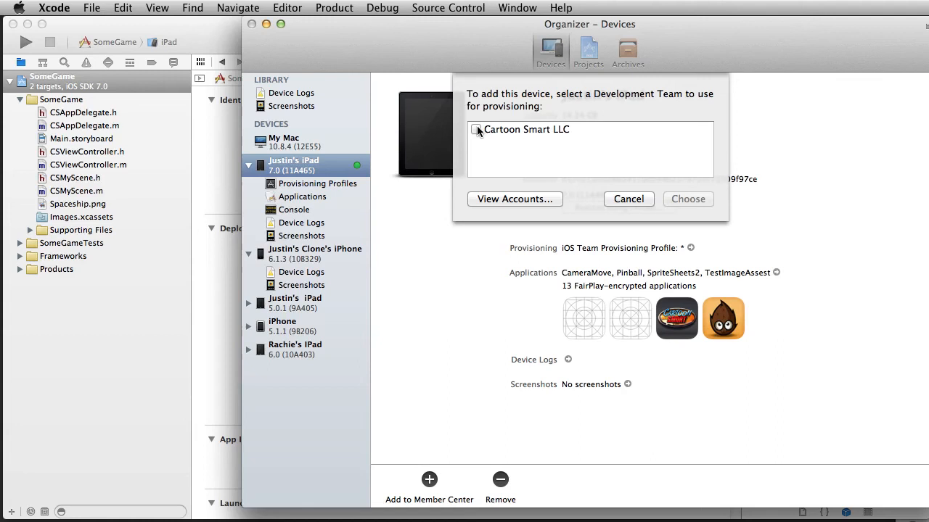
click(476, 129)
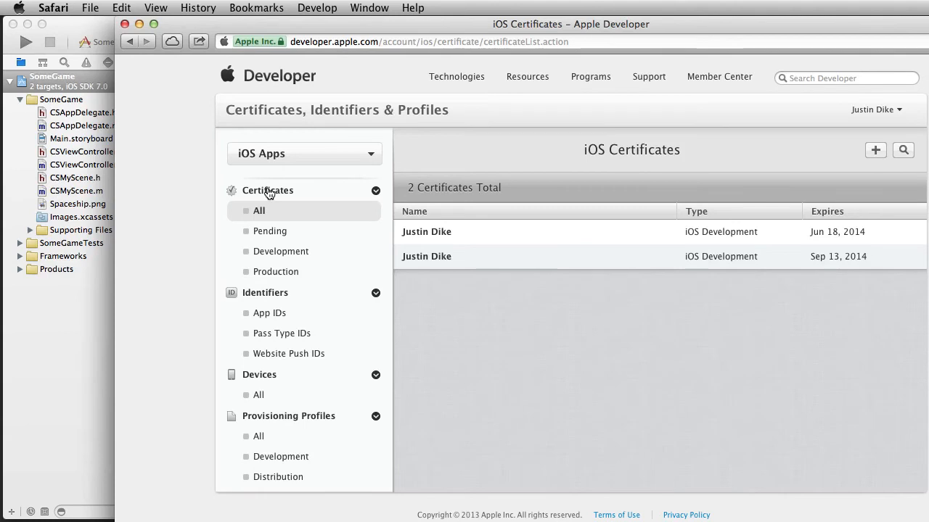
mouse_move(280, 252)
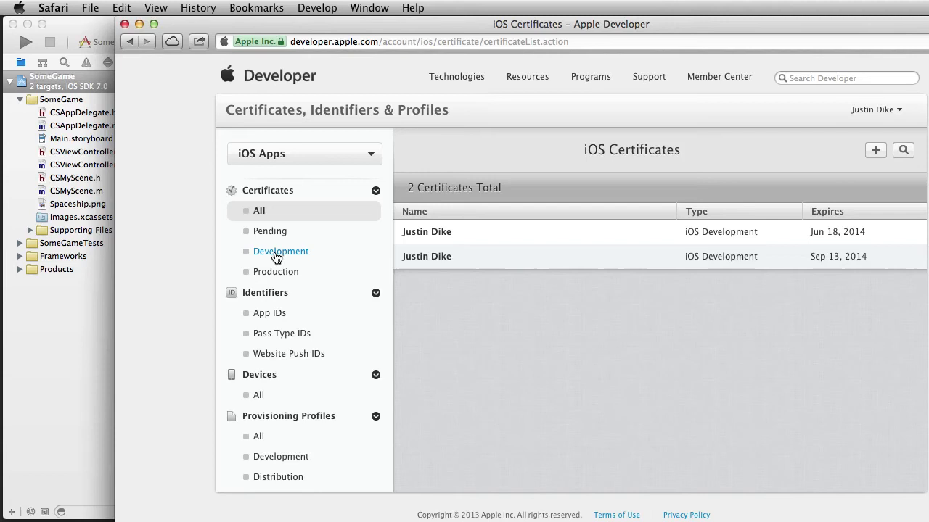
Step: Filter the certificate list to Development, leaving the two iOS Development certificates
click(280, 251)
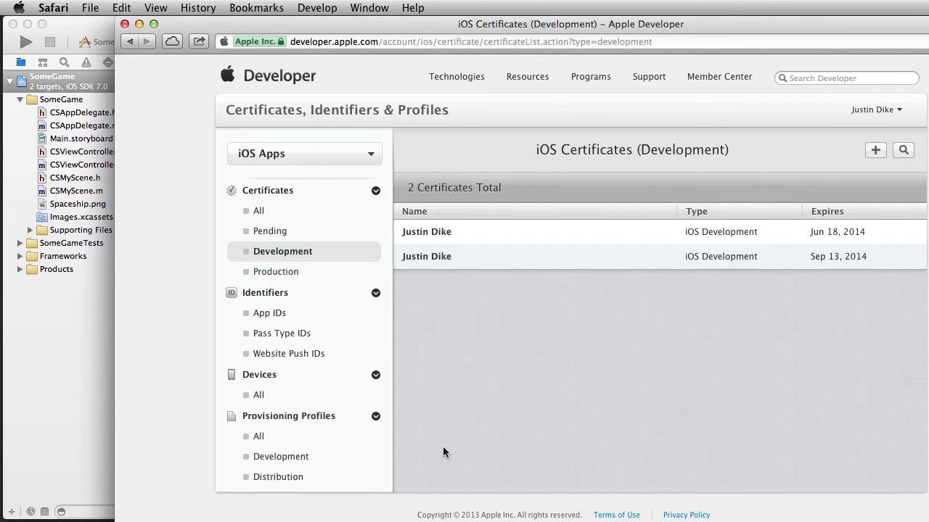
mouse_move(278, 476)
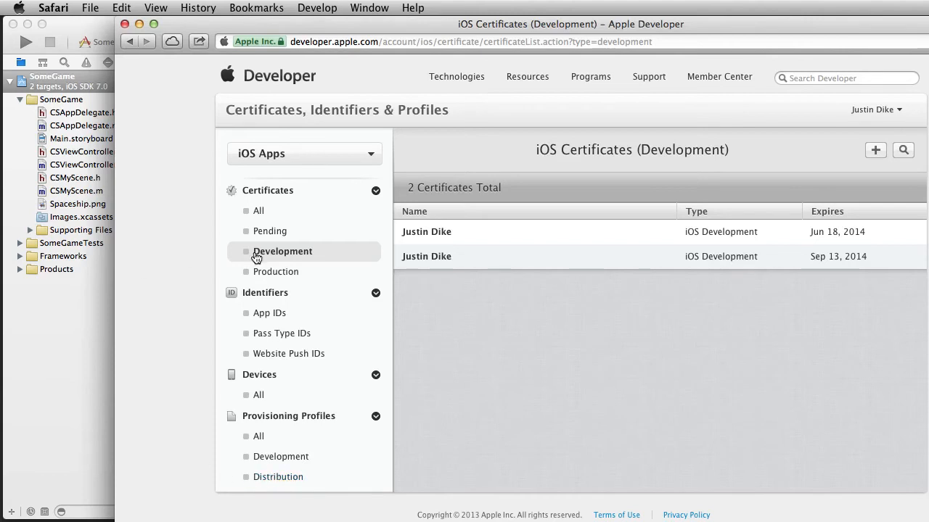
mouse_move(278, 476)
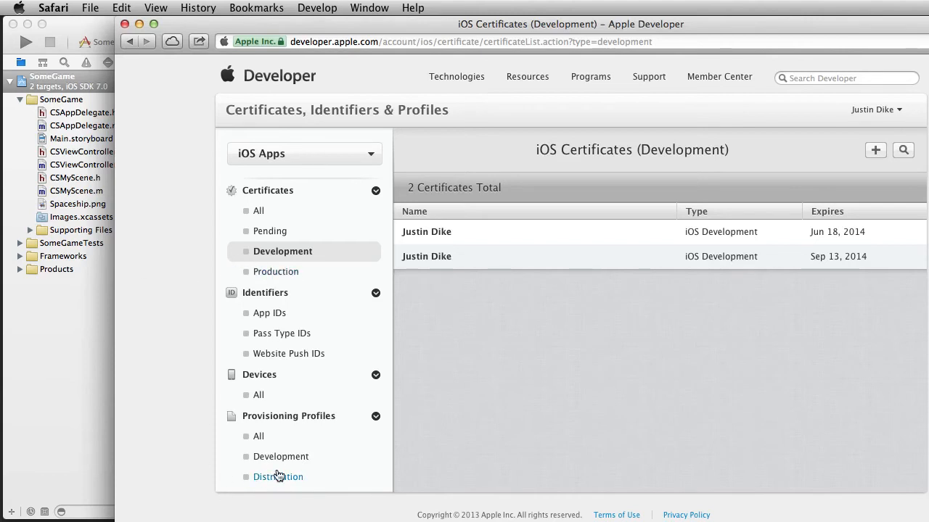
mouse_move(263, 259)
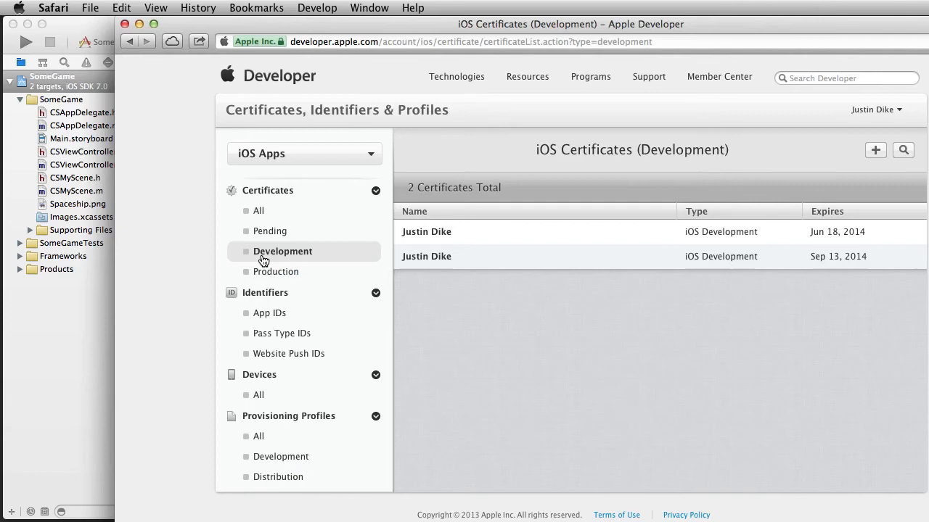
mouse_move(267, 195)
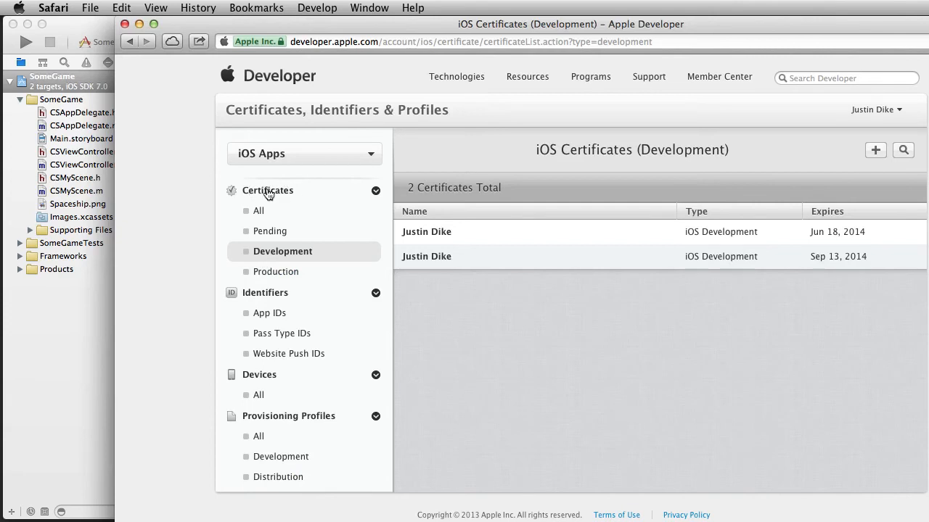
mouse_move(283, 478)
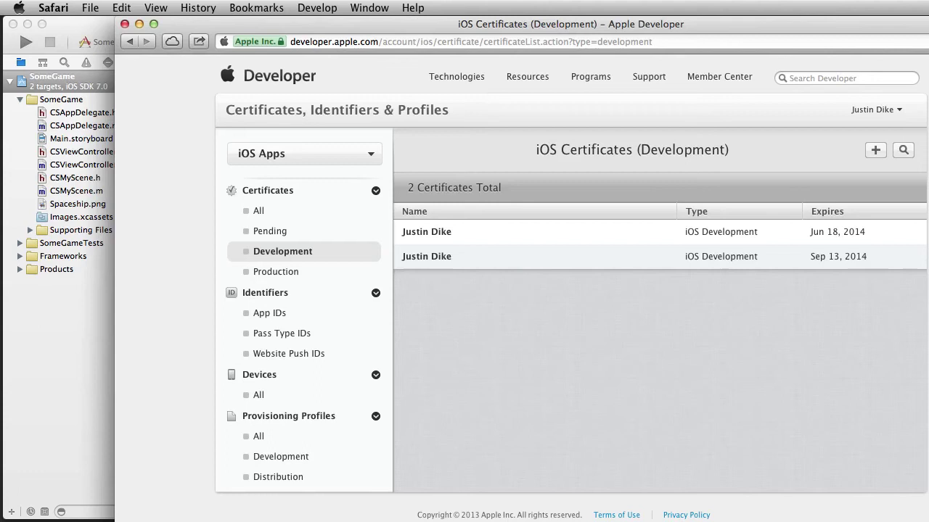
mouse_move(272, 256)
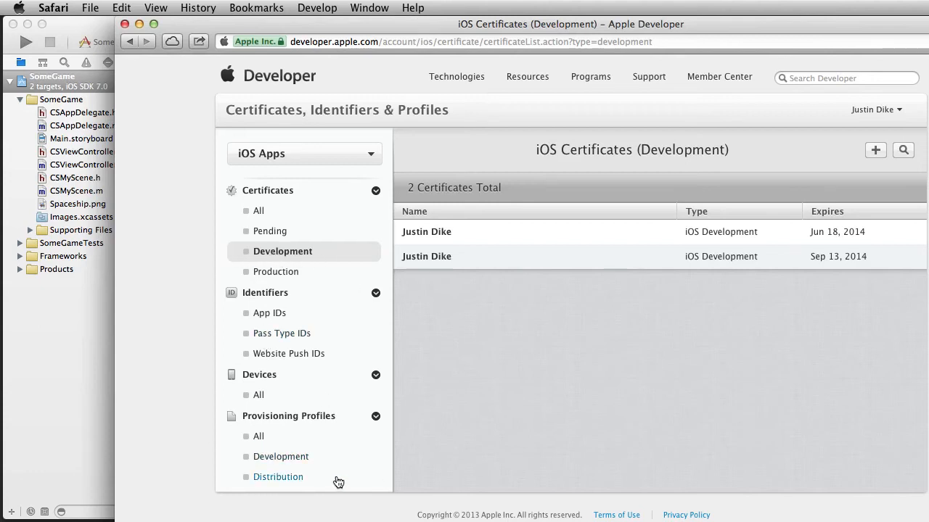
mouse_move(280, 457)
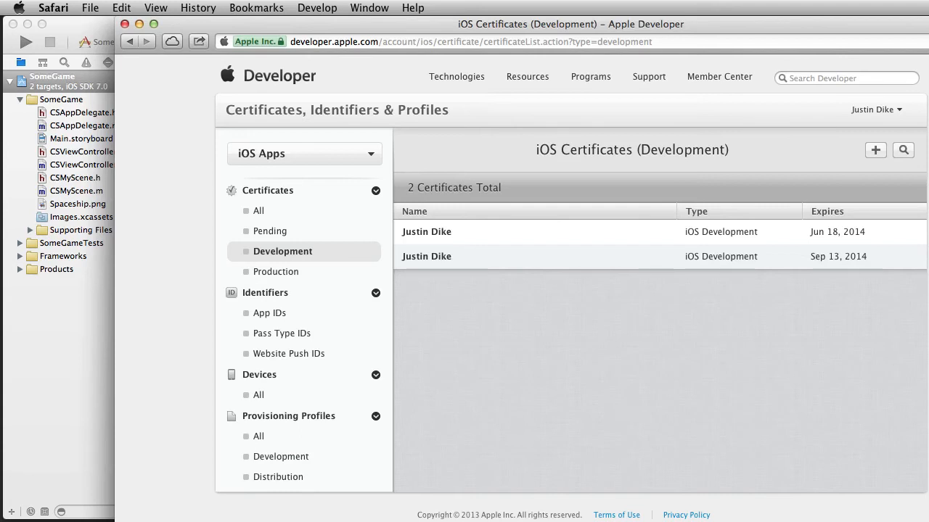
mouse_move(269, 313)
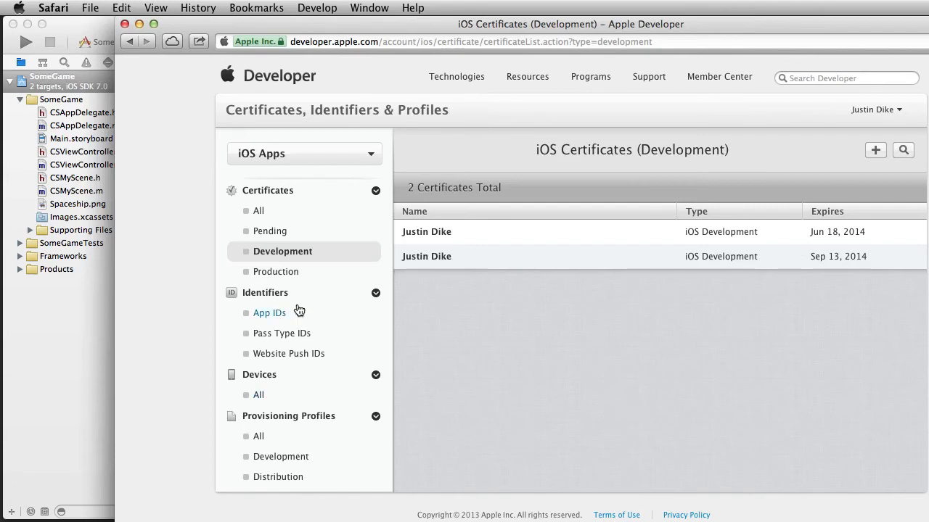
mouse_move(312, 256)
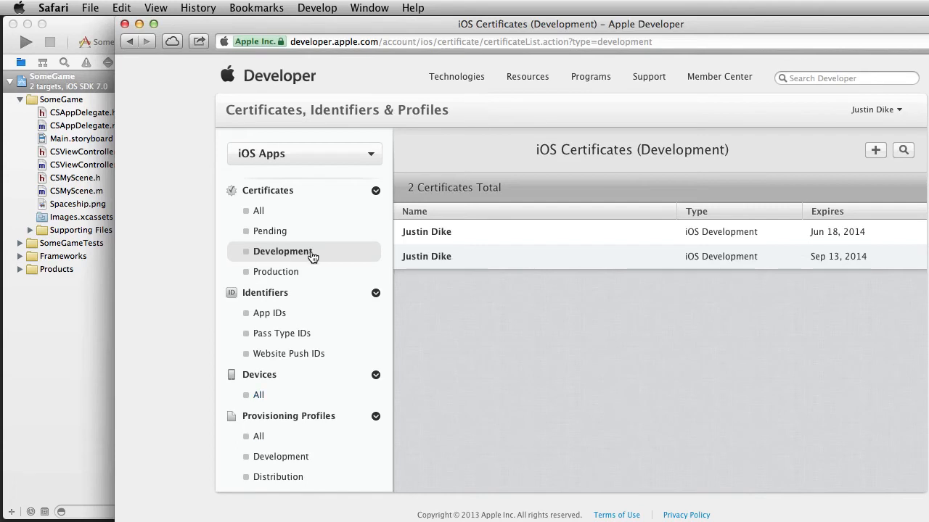
Step: Switch the certificate filter to Production and scroll its Getting Started guidance
click(276, 271)
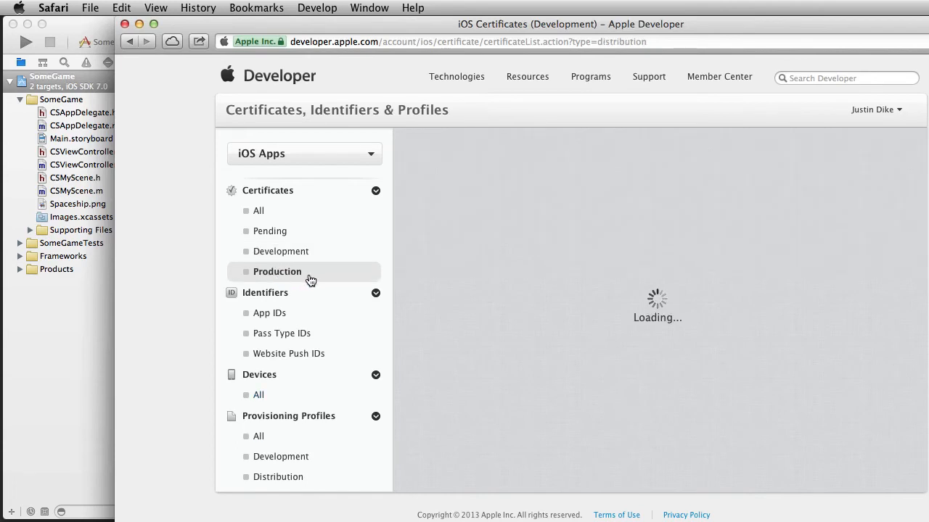
click(278, 271)
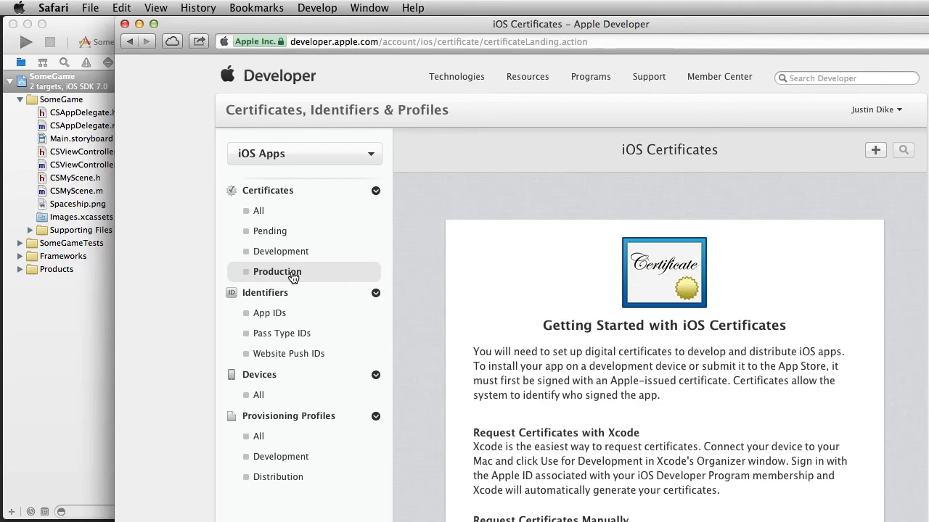
mouse_move(626, 449)
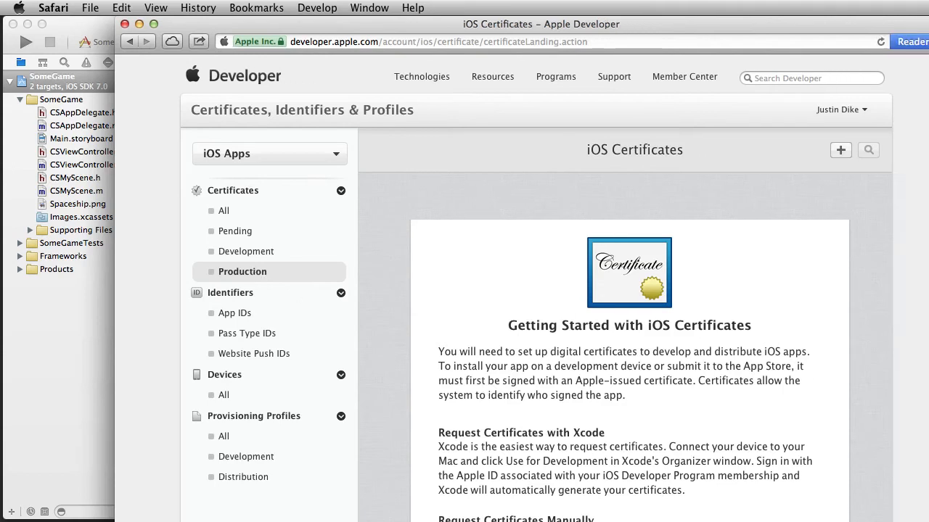
scroll(down, 3)
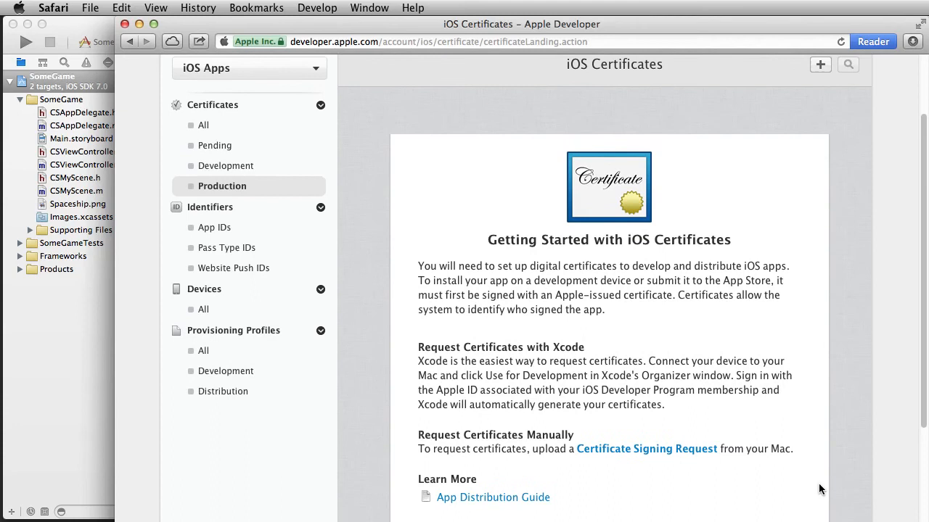
mouse_move(728, 352)
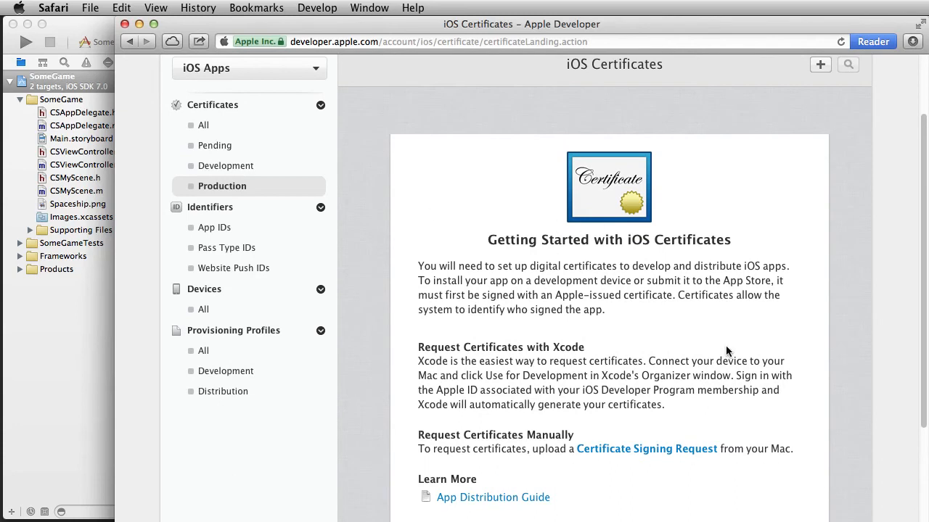
mouse_move(489, 239)
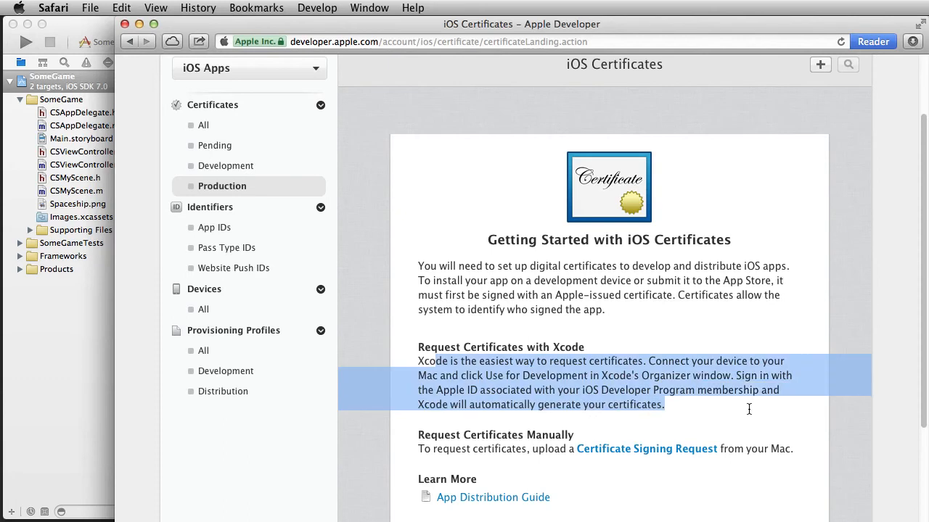
mouse_move(579, 360)
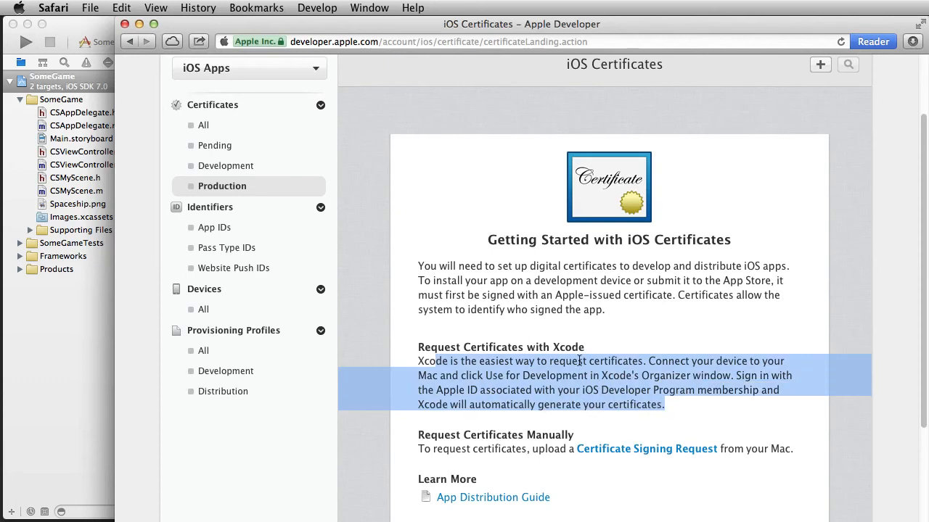
mouse_move(601, 367)
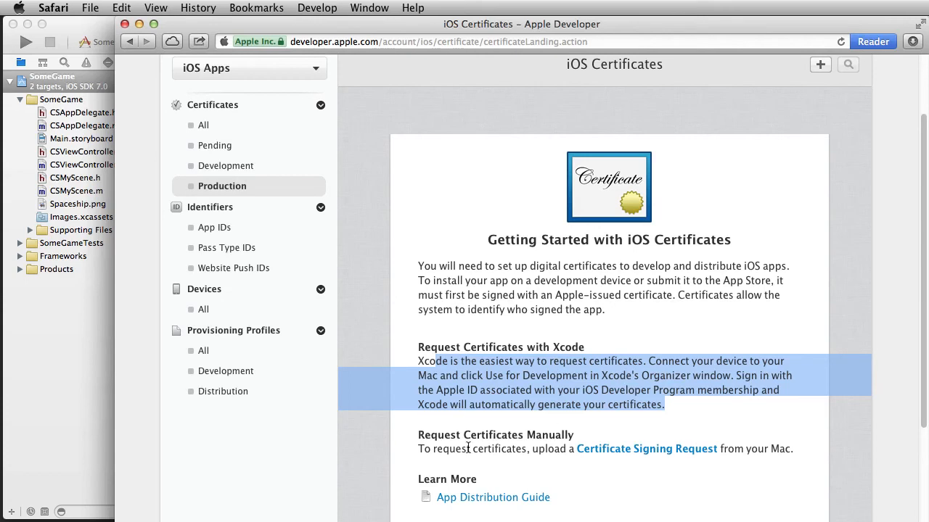
mouse_move(583, 455)
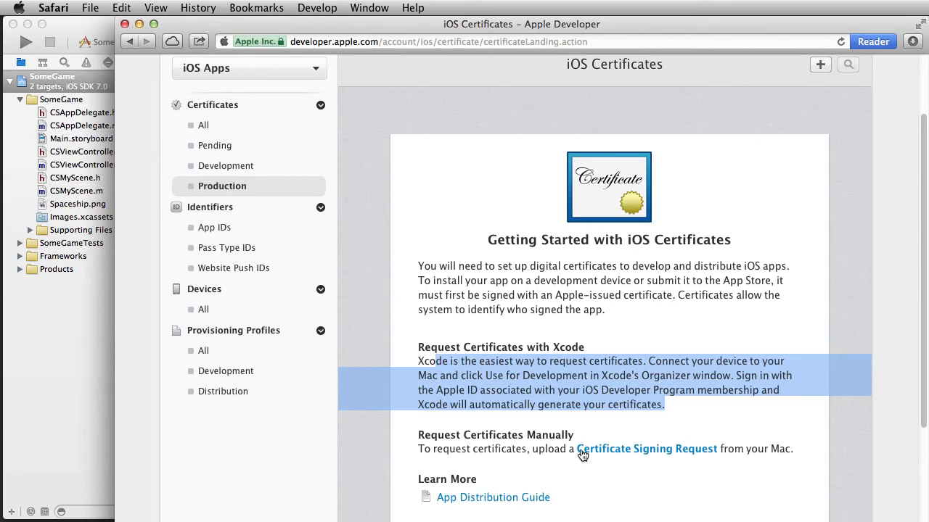
mouse_move(632, 458)
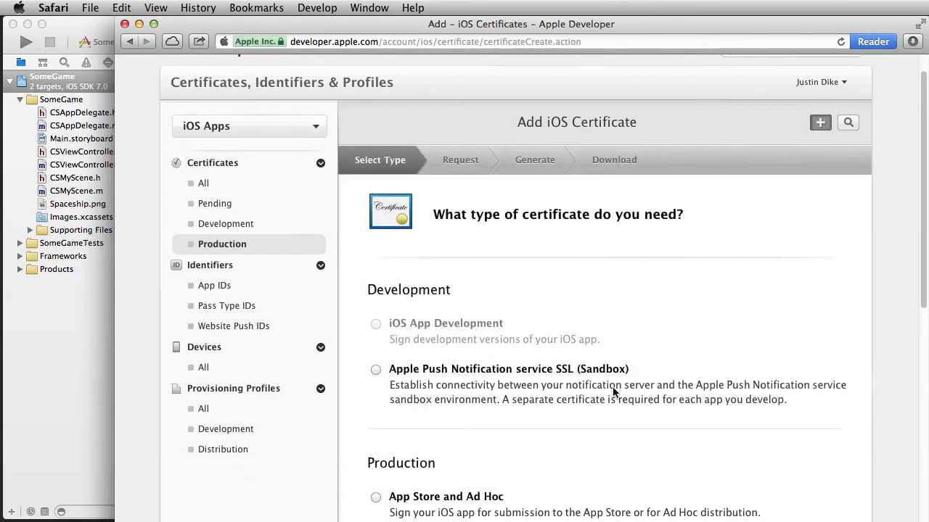
scroll(down, 3)
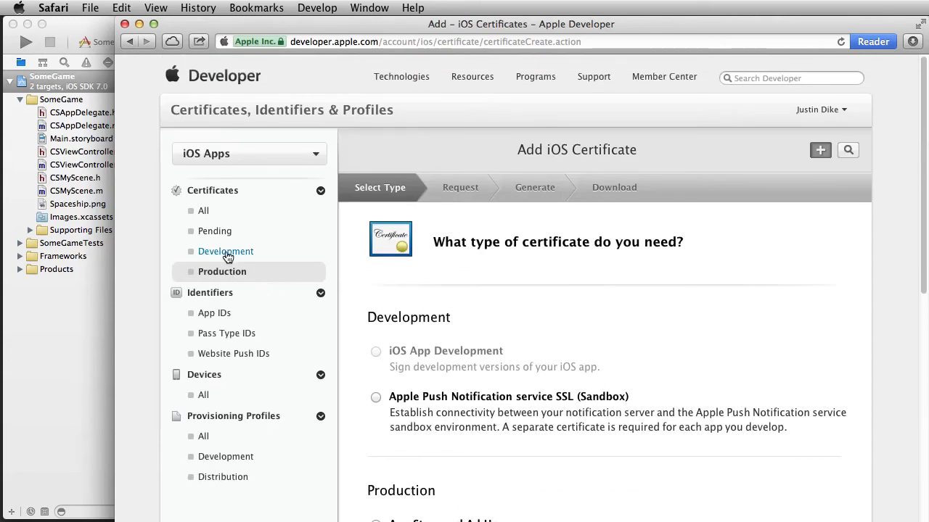
mouse_move(240, 272)
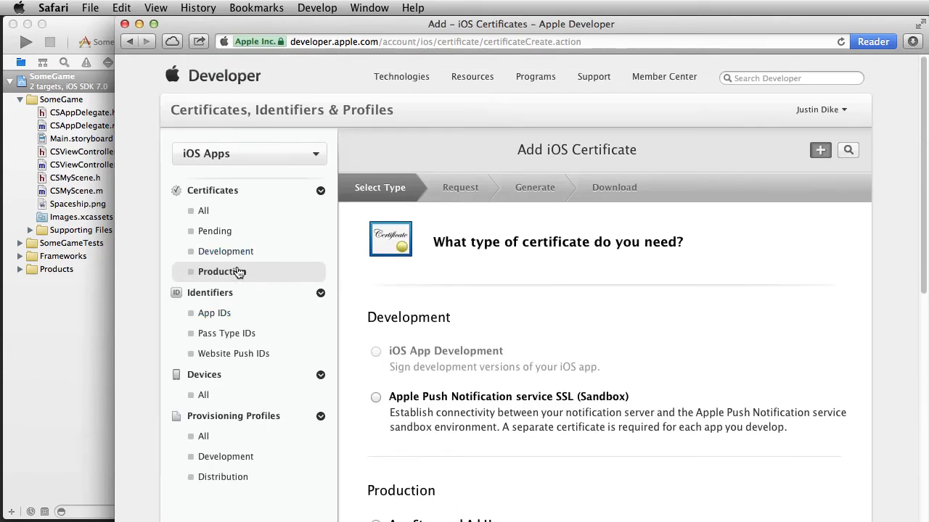
mouse_move(226, 251)
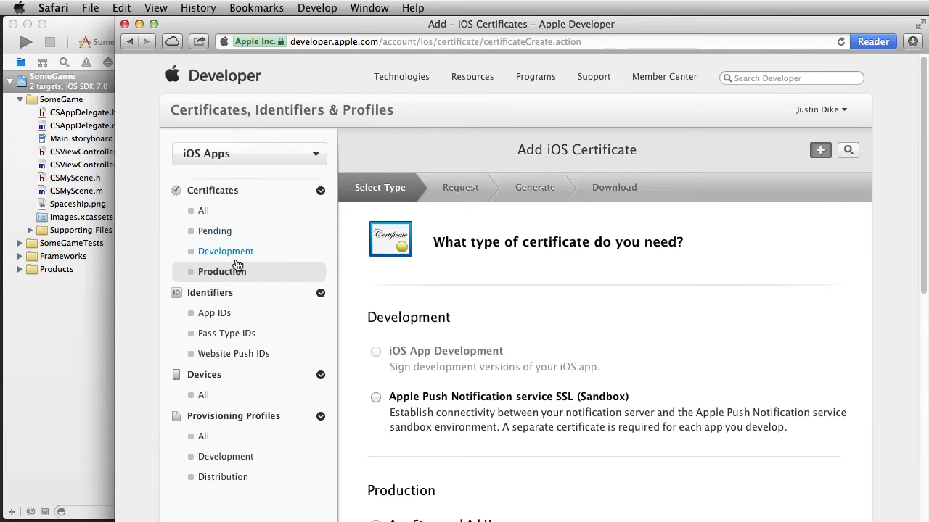
mouse_move(224, 273)
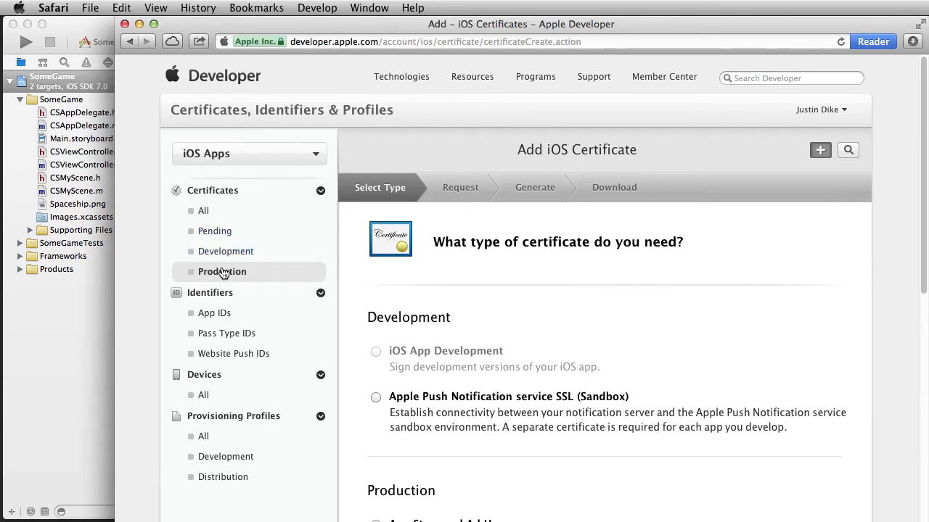
click(214, 313)
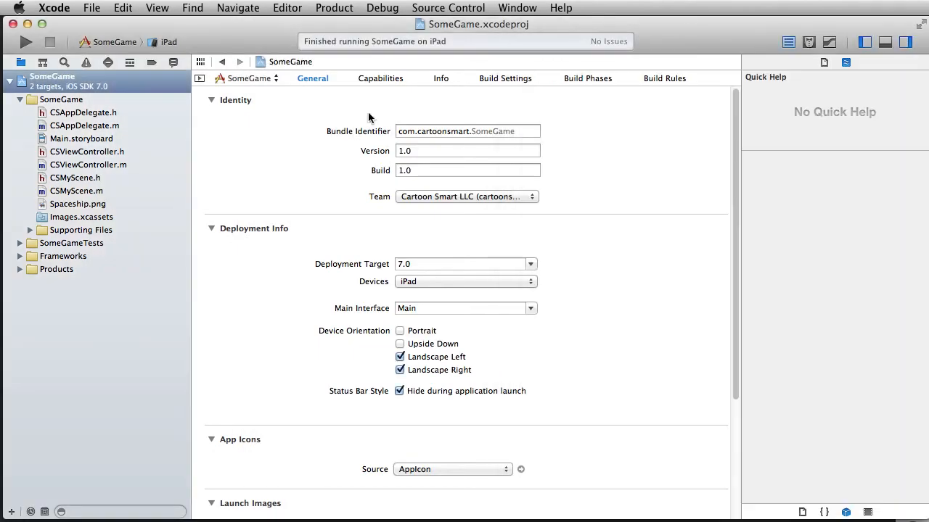
mouse_move(522, 130)
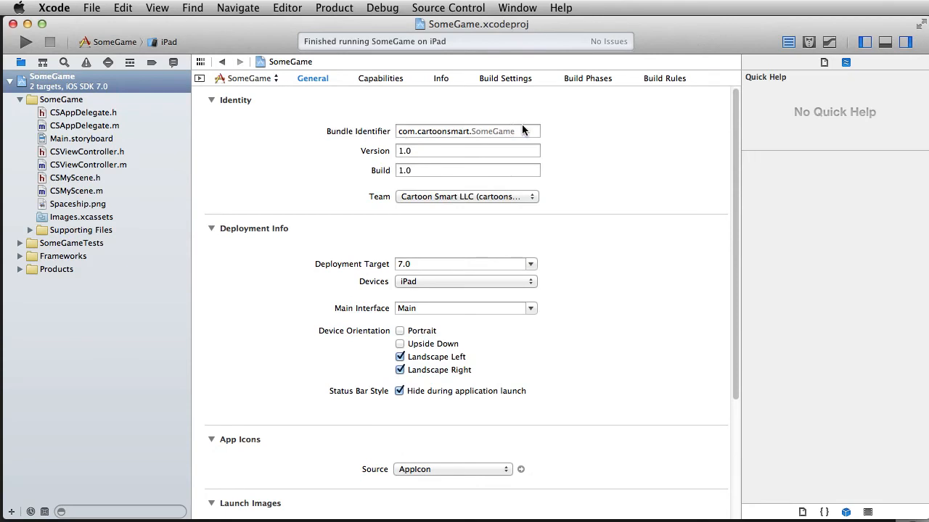
click(455, 131)
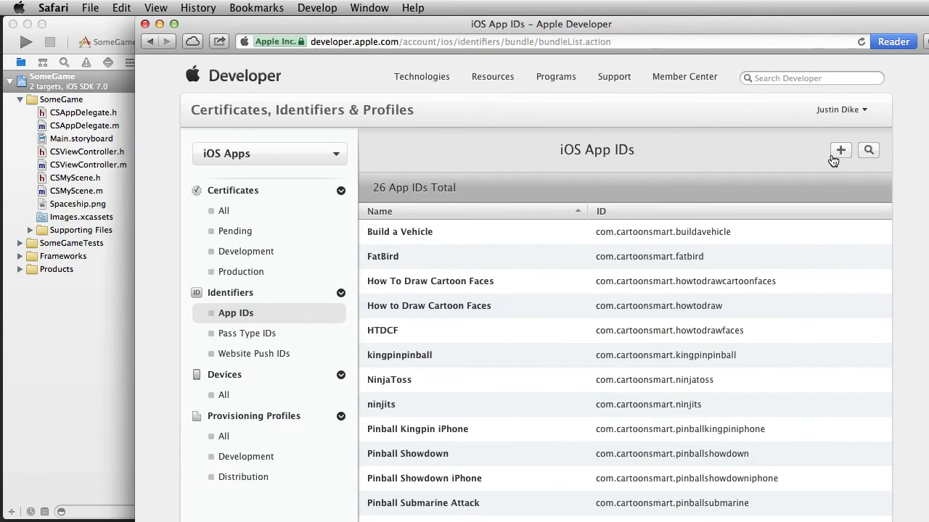
Step: Open the Register iOS App ID form and scroll through prefix, suffix and App Services
click(840, 150)
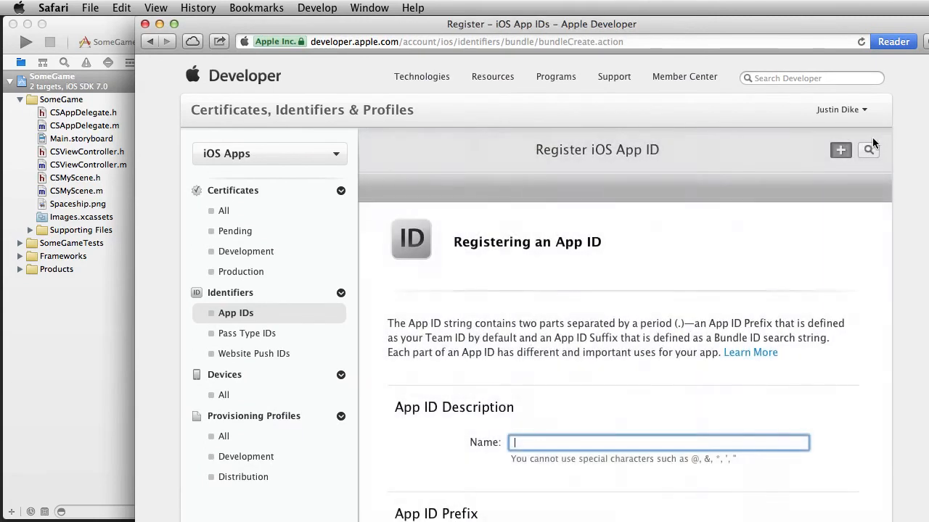
mouse_move(509, 254)
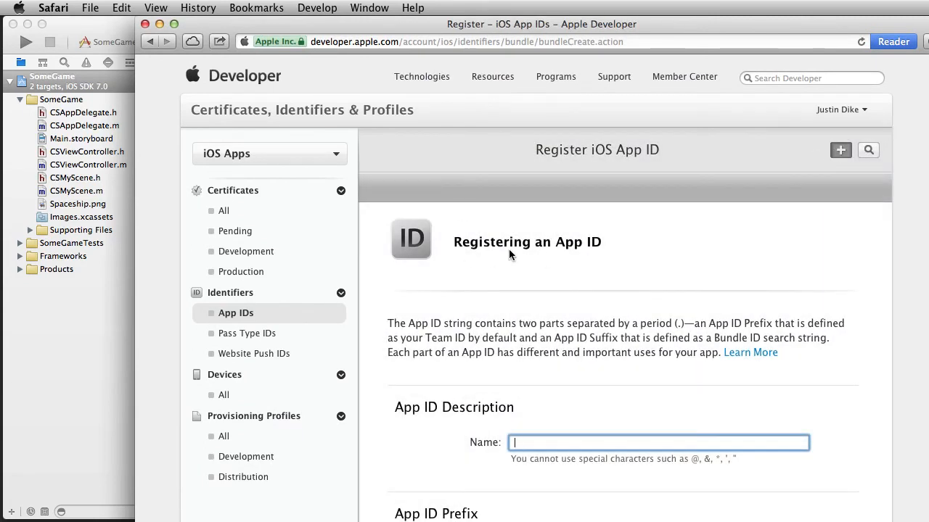
scroll(down, 3)
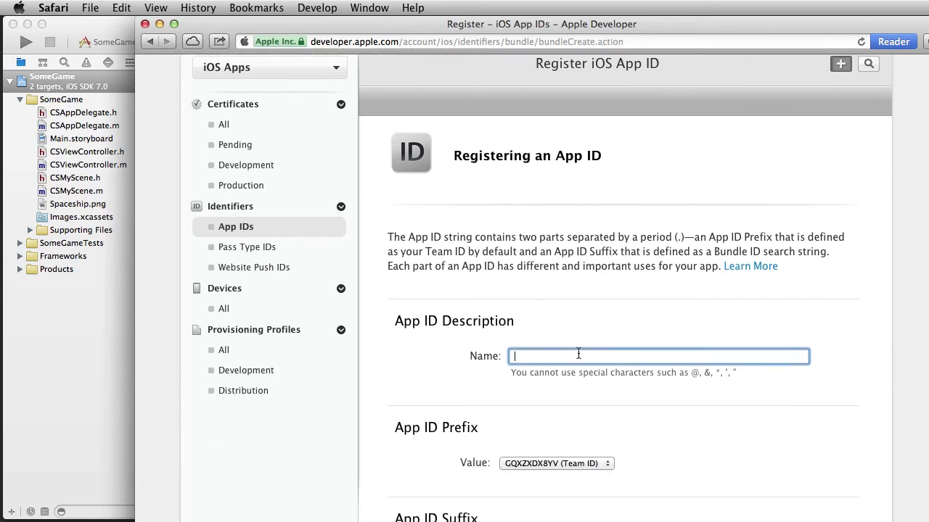
mouse_move(552, 363)
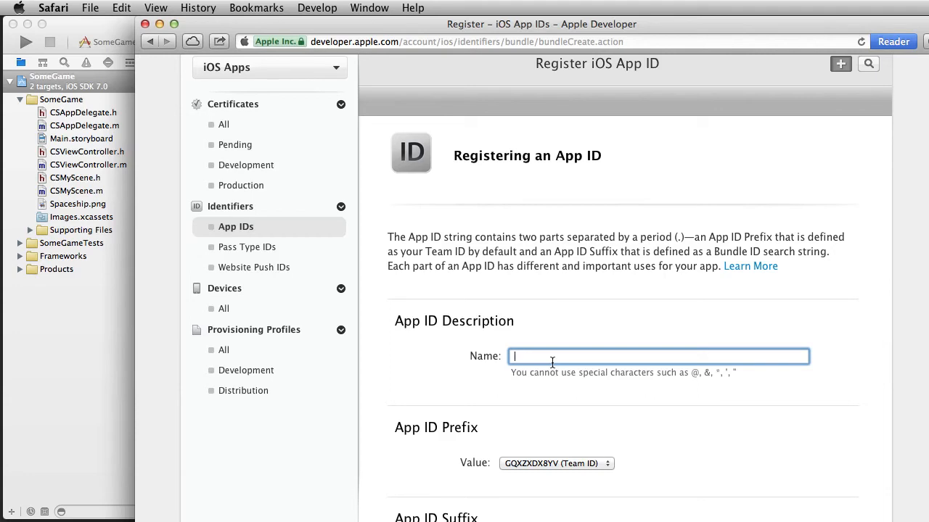
scroll(down, 3)
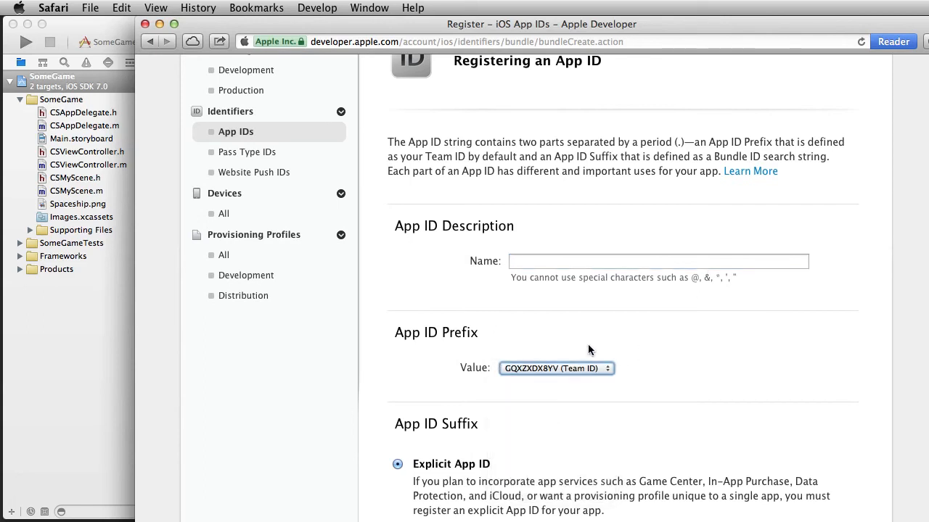
scroll(down, 3)
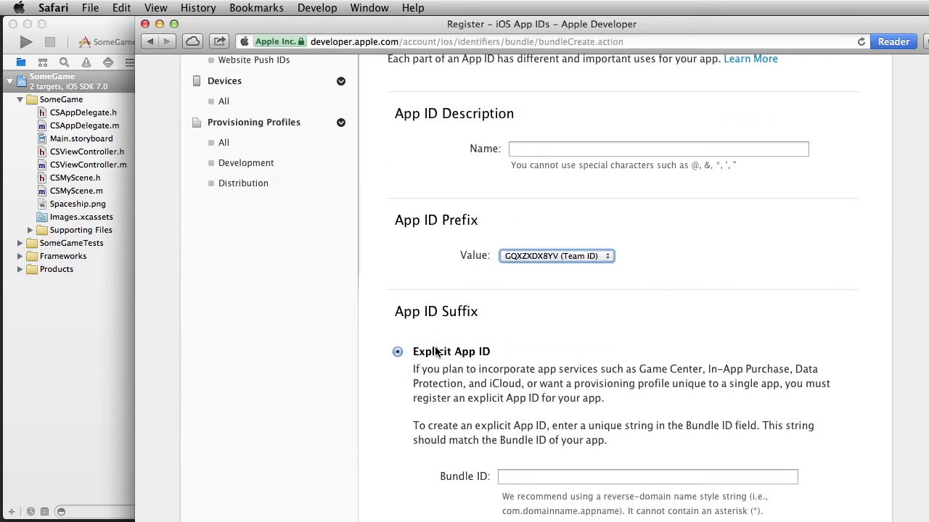
mouse_move(737, 454)
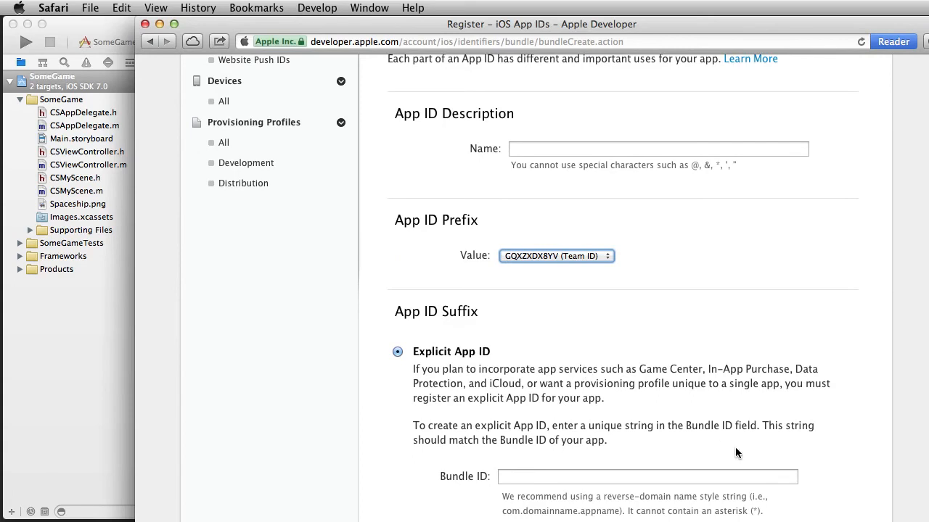
scroll(down, 3)
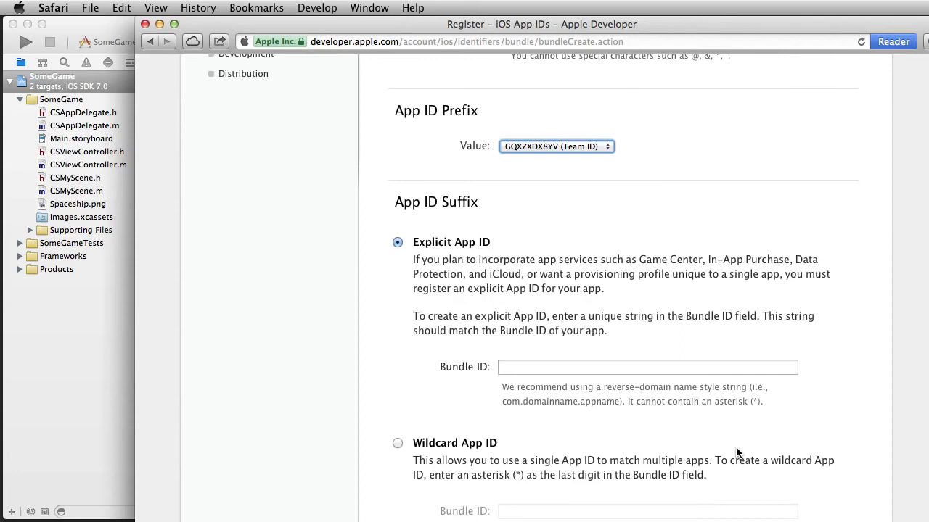
mouse_move(499, 317)
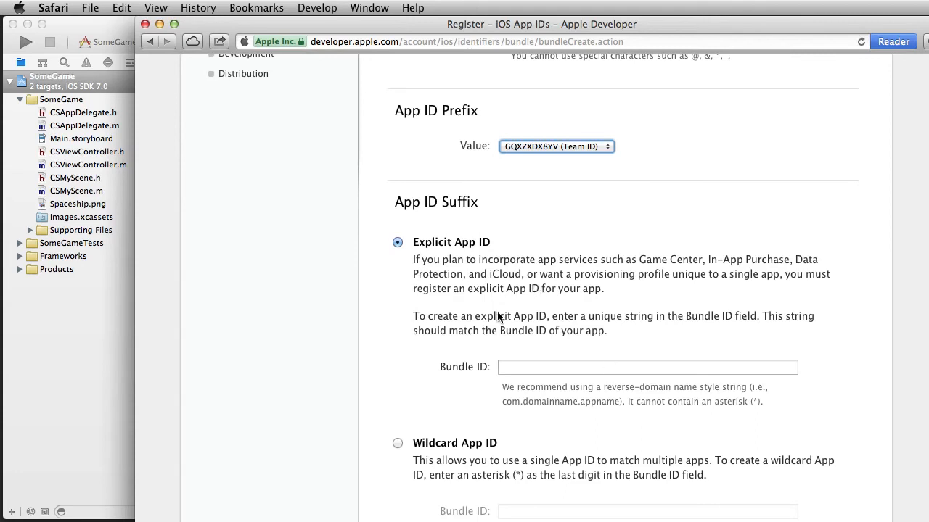
mouse_move(595, 315)
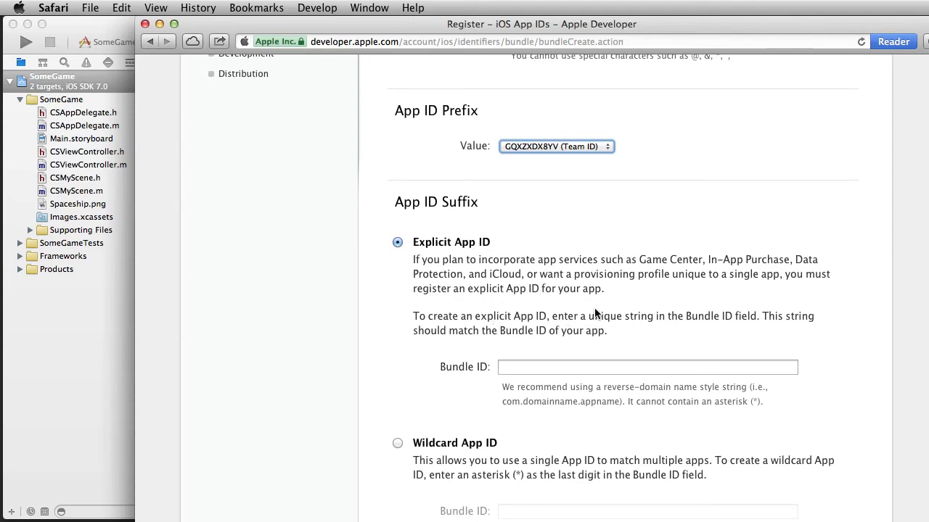
scroll(down, 3)
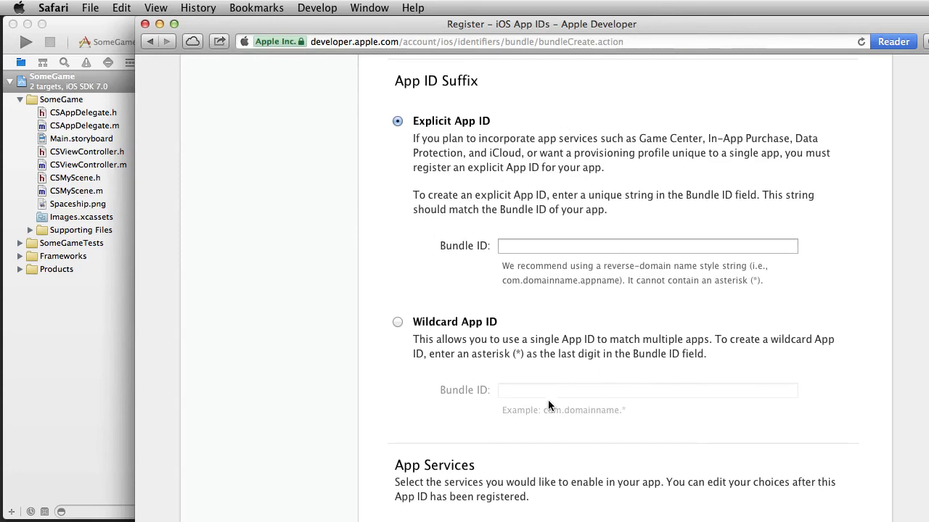
scroll(down, 3)
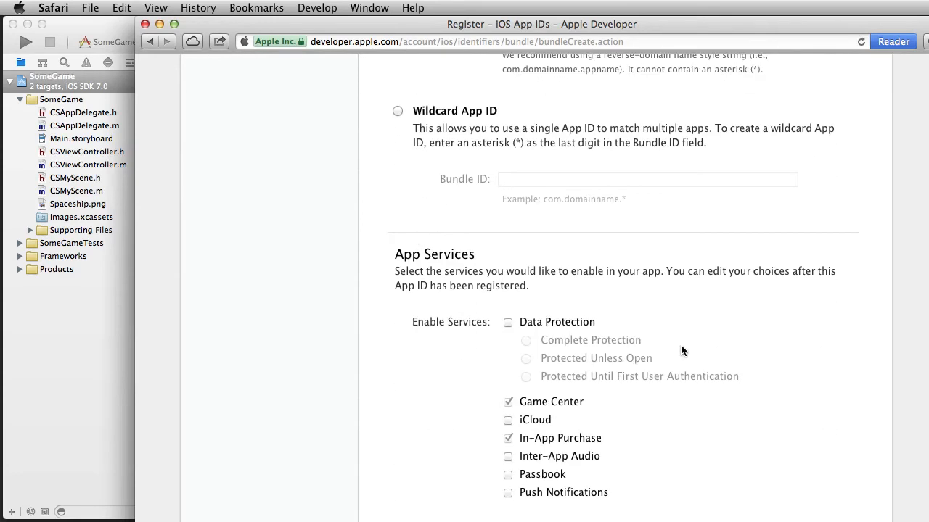
mouse_move(601, 356)
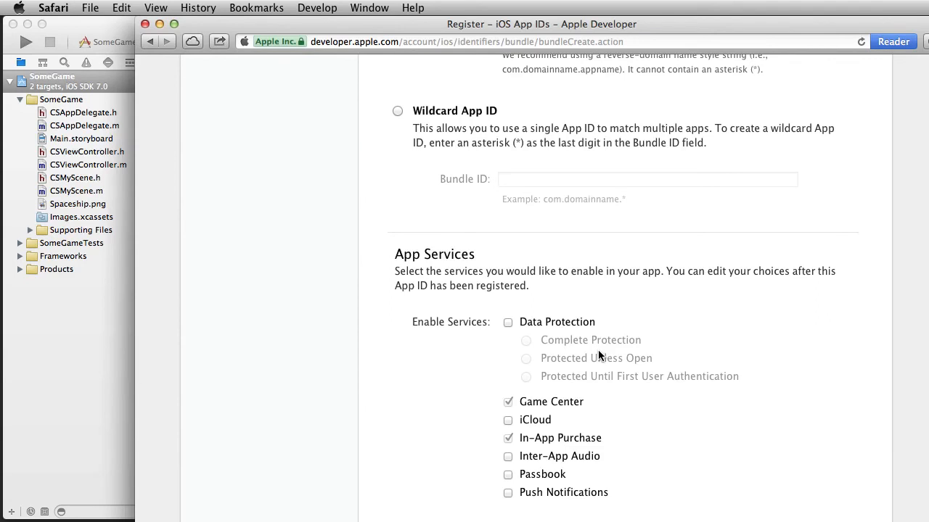
scroll(down, 3)
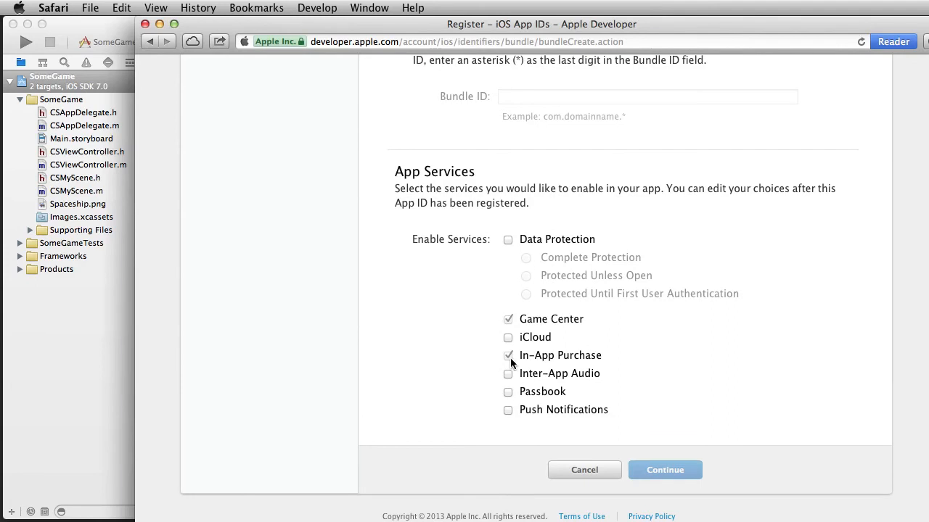
mouse_move(509, 426)
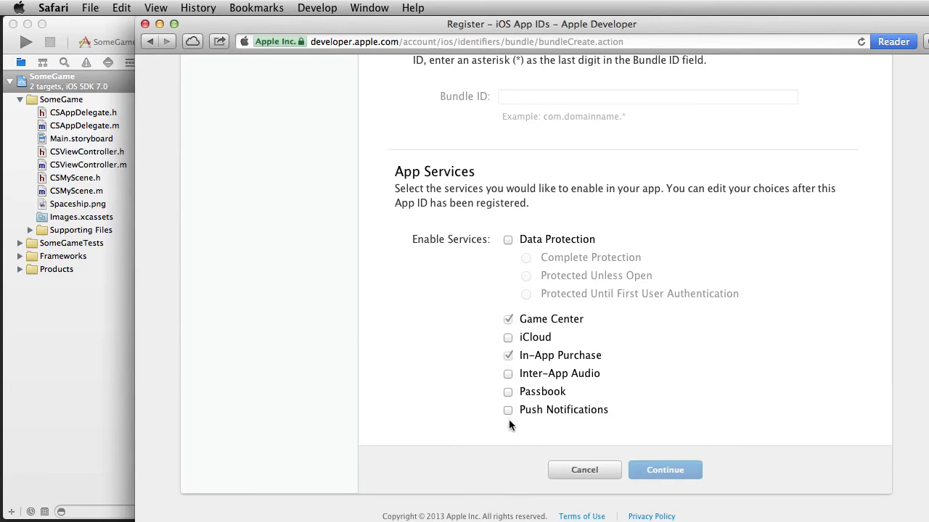
mouse_move(507, 402)
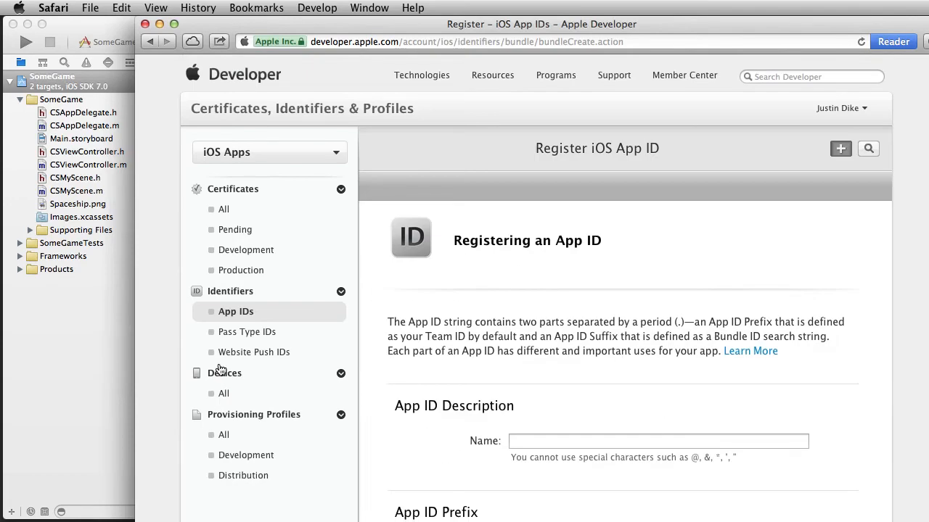
mouse_move(245, 321)
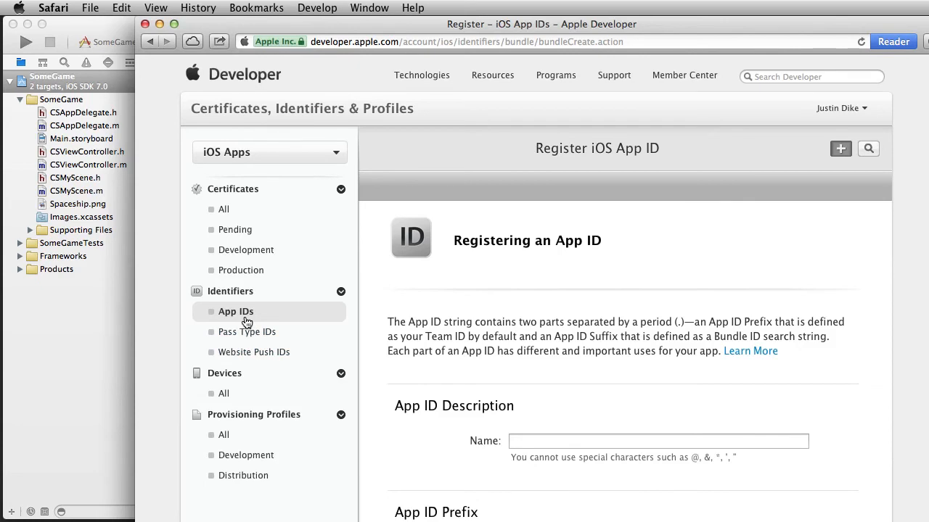
mouse_move(245, 455)
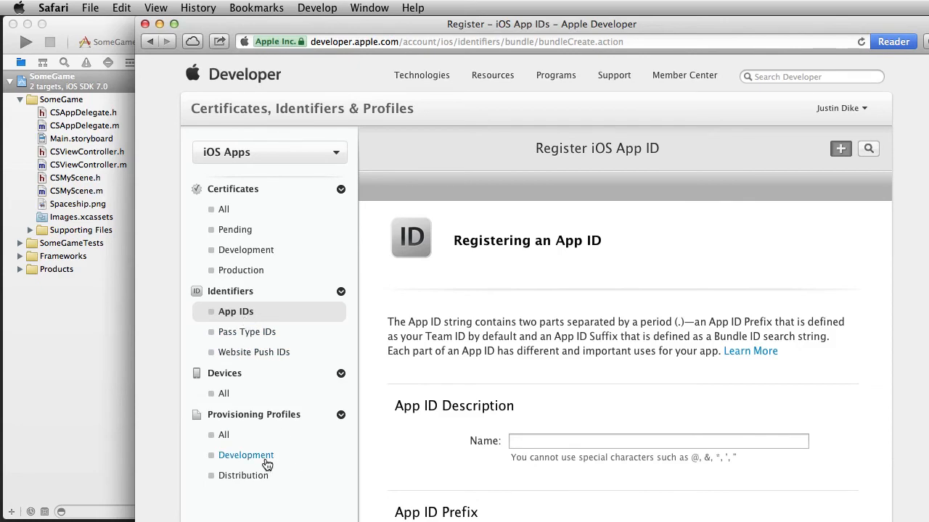
mouse_move(236, 455)
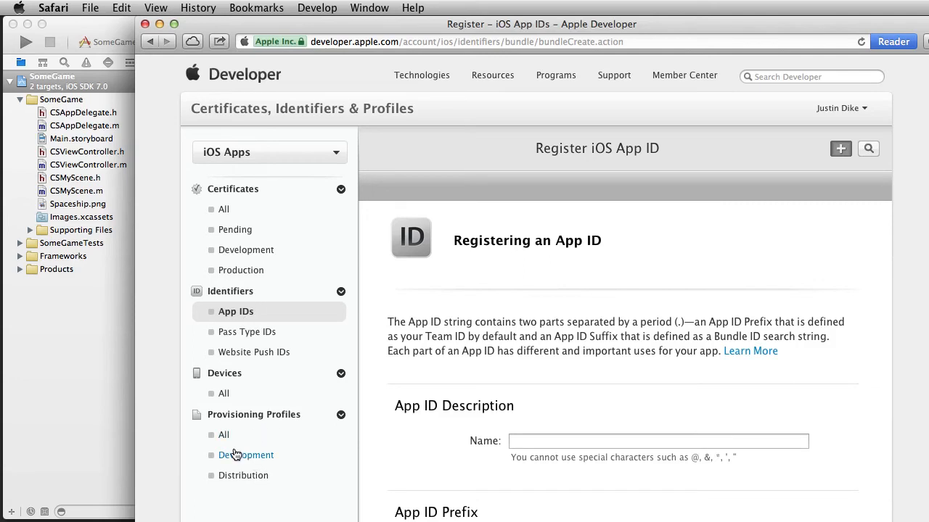
Step: List the 27 iOS development provisioning profiles, mostly marked invalid
click(246, 455)
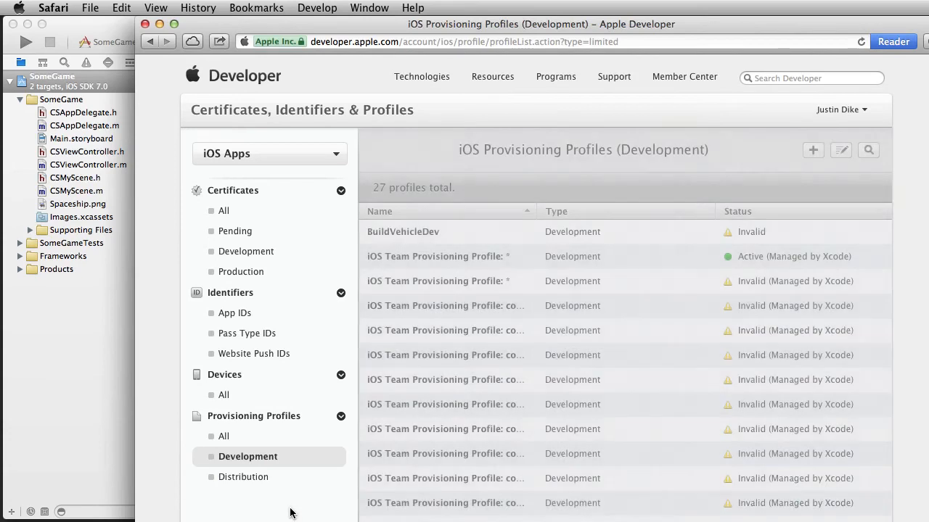
mouse_move(560, 330)
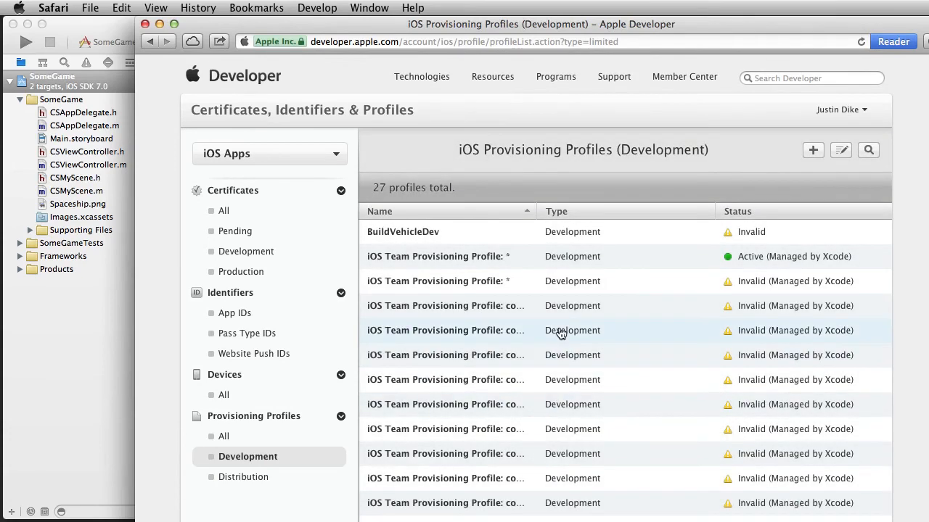
mouse_move(545, 215)
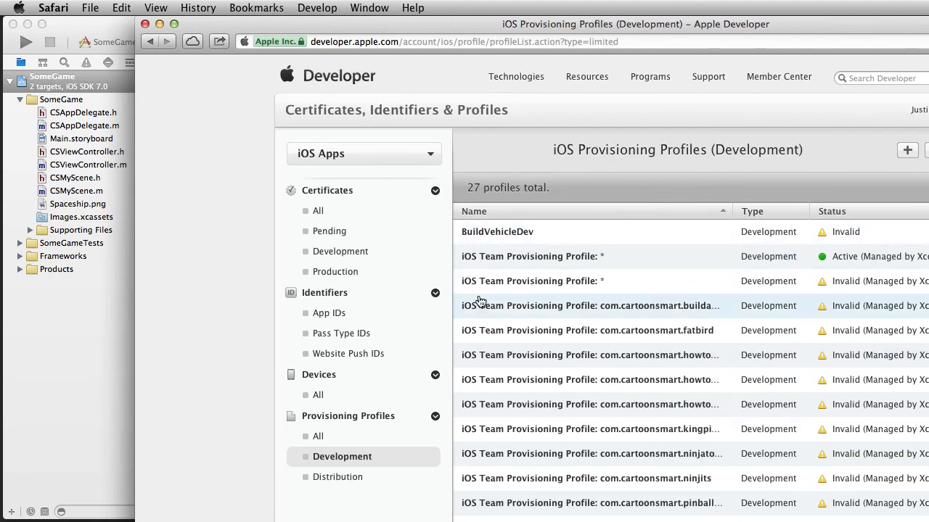
mouse_move(708, 282)
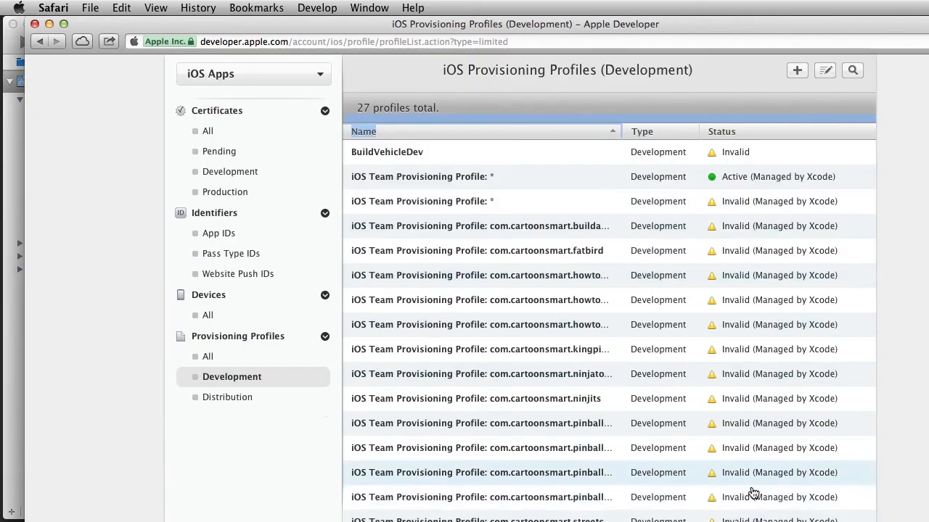
scroll(up, 3)
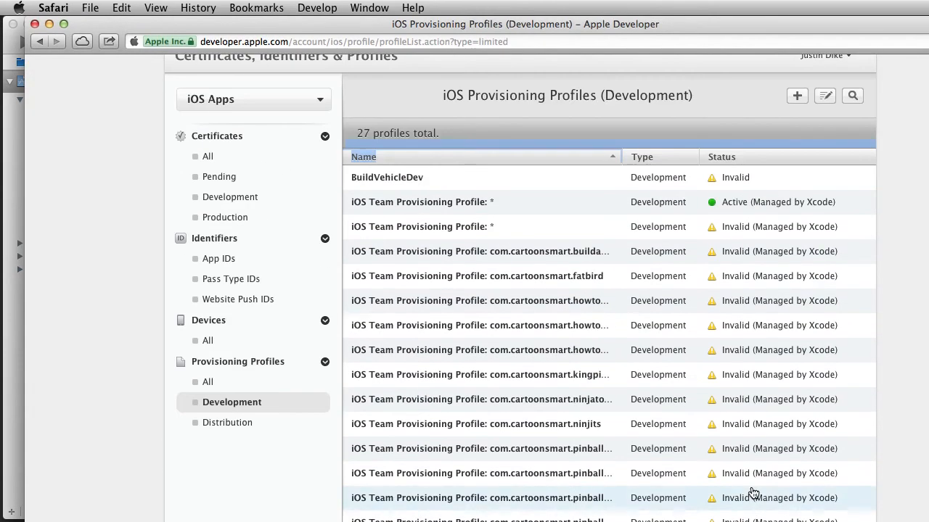
mouse_move(718, 209)
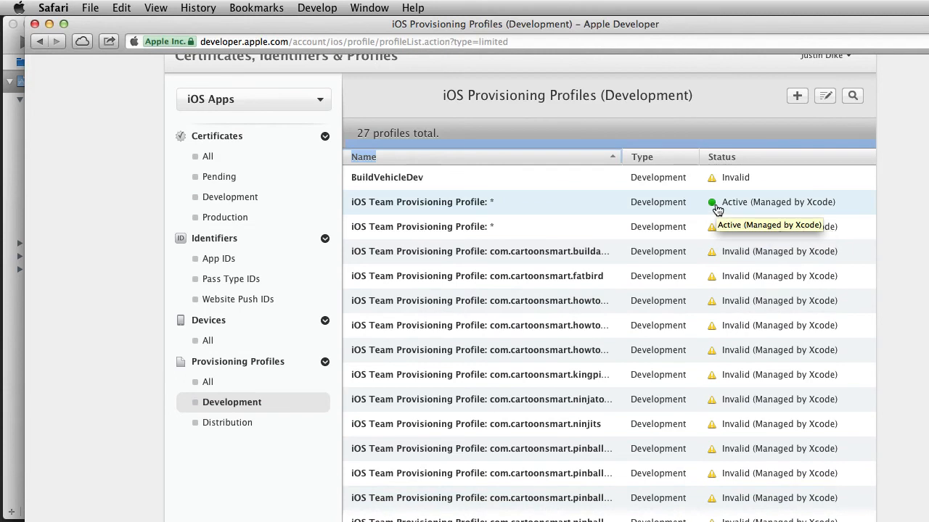
mouse_move(450, 206)
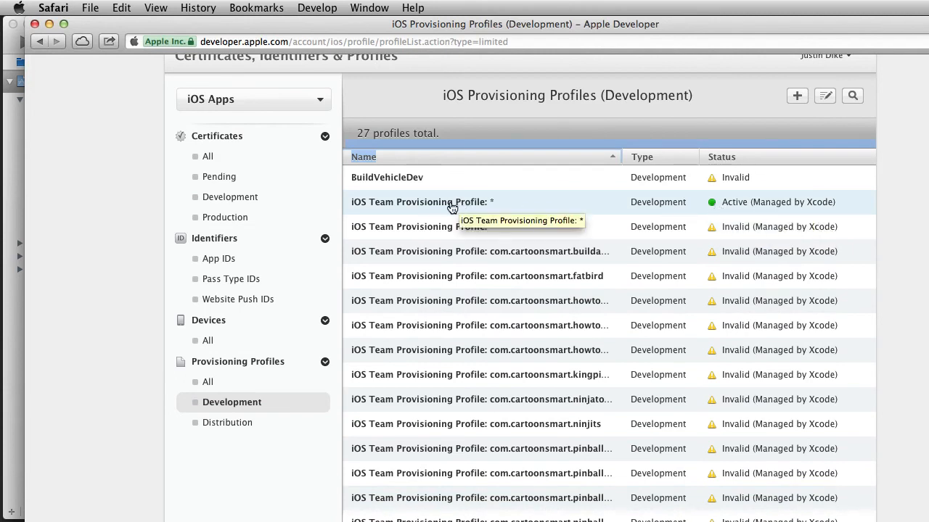
mouse_move(494, 208)
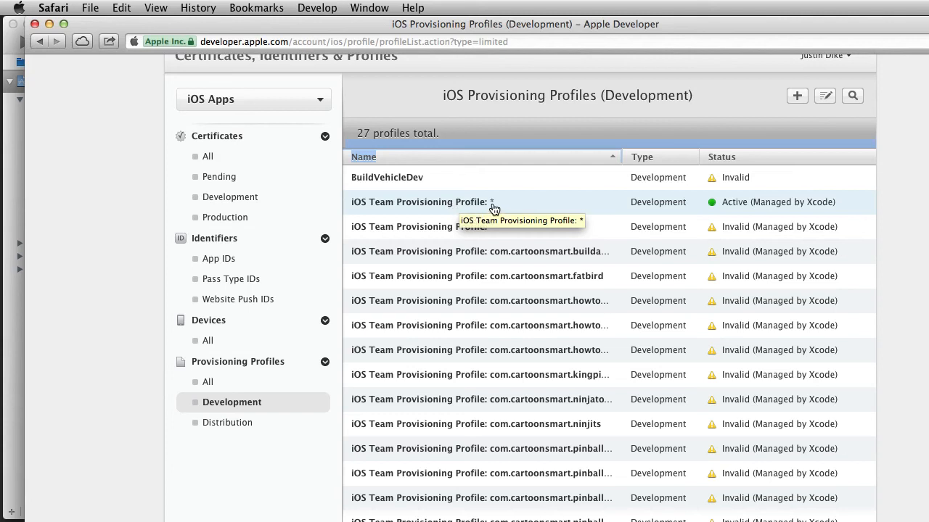
mouse_move(272, 9)
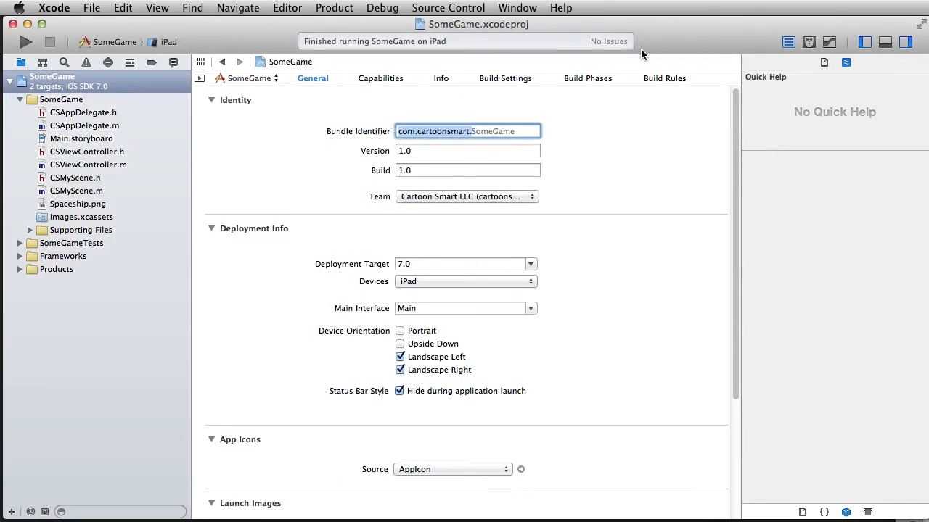
mouse_move(240, 117)
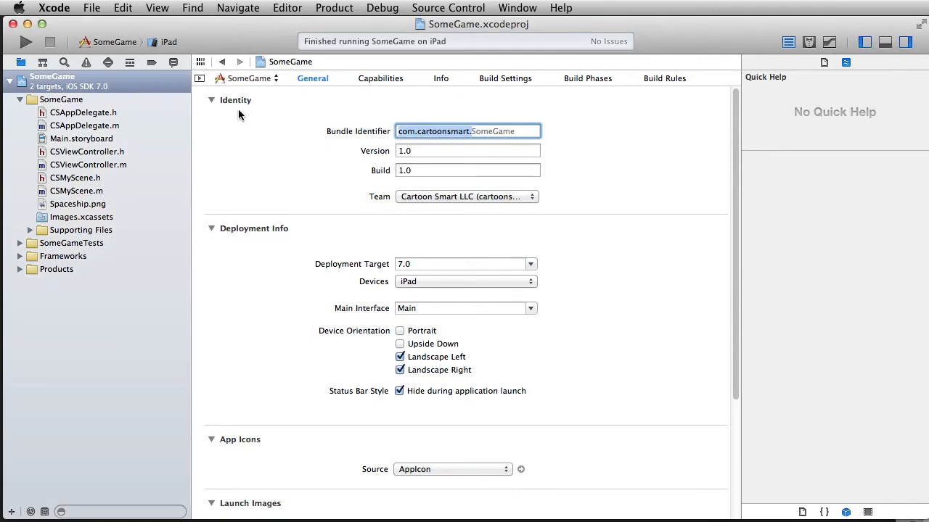
mouse_move(388, 244)
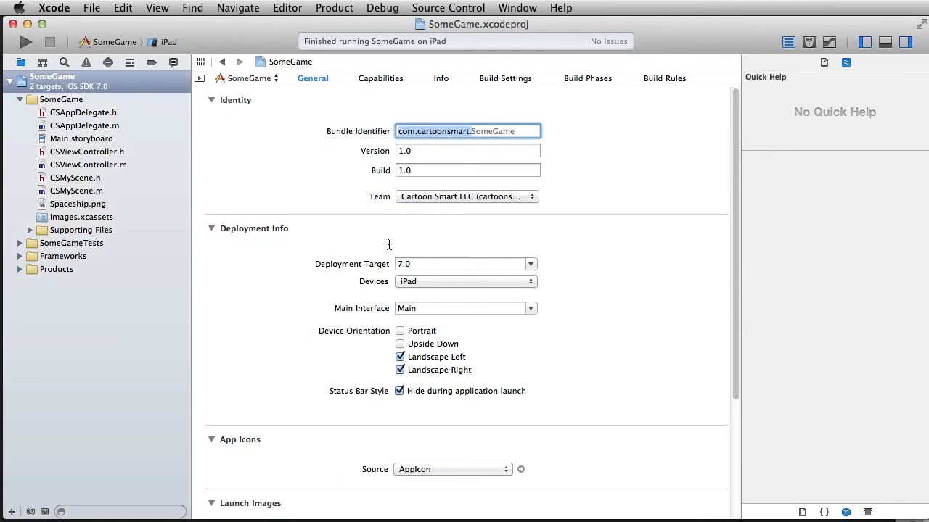
mouse_move(259, 53)
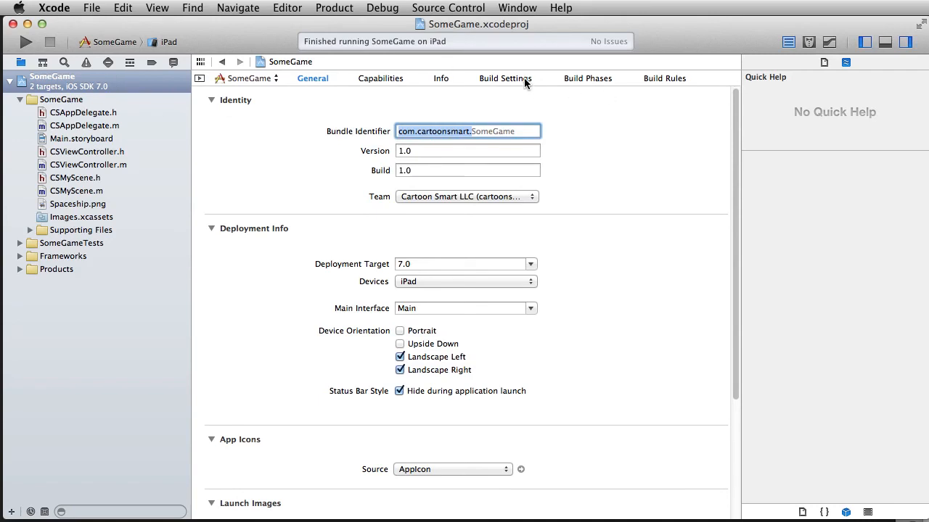
Step: Filter Build Settings to 'code signing', keep iOS Developer, and target the physical iPad
click(505, 79)
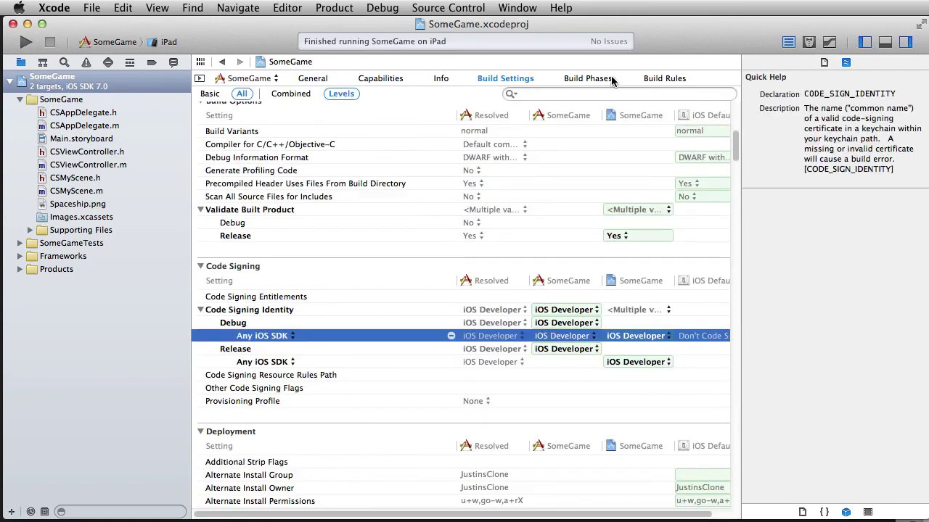
click(616, 93)
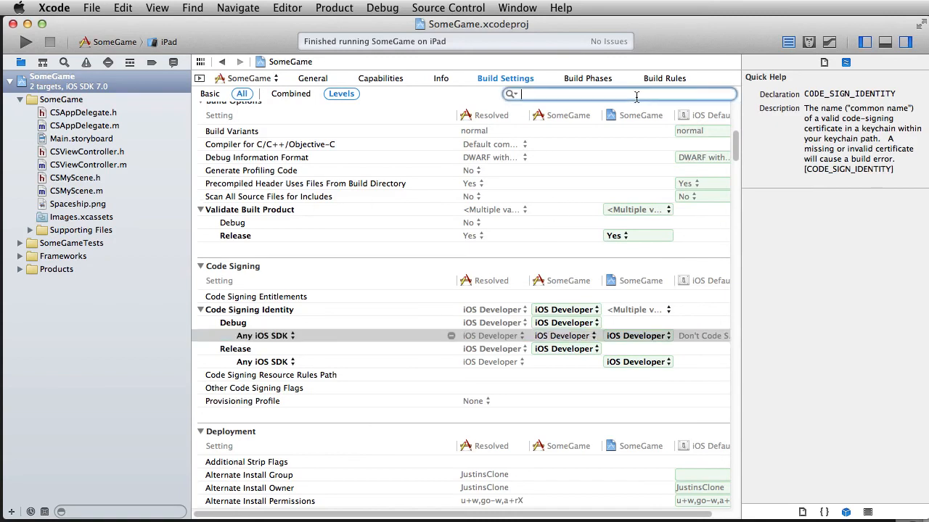
text(code)
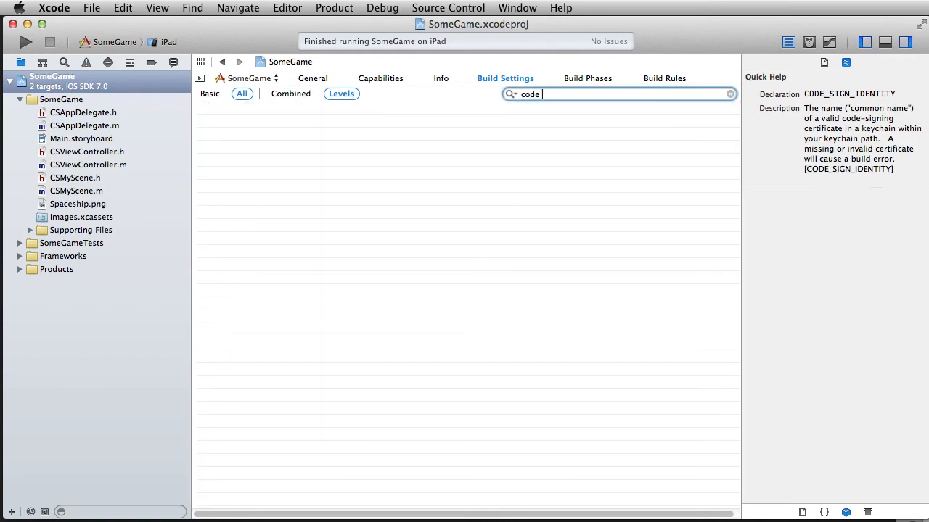
text(signing)
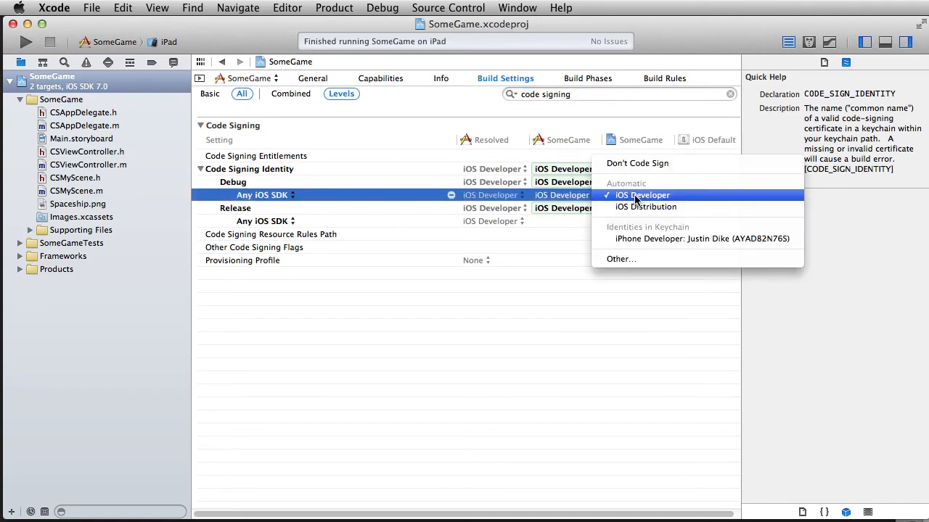
mouse_move(648, 238)
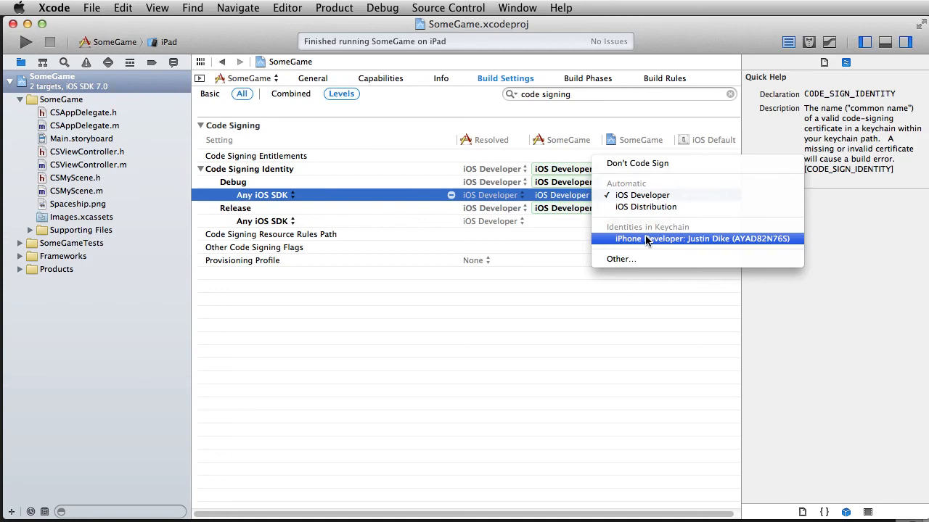
click(702, 239)
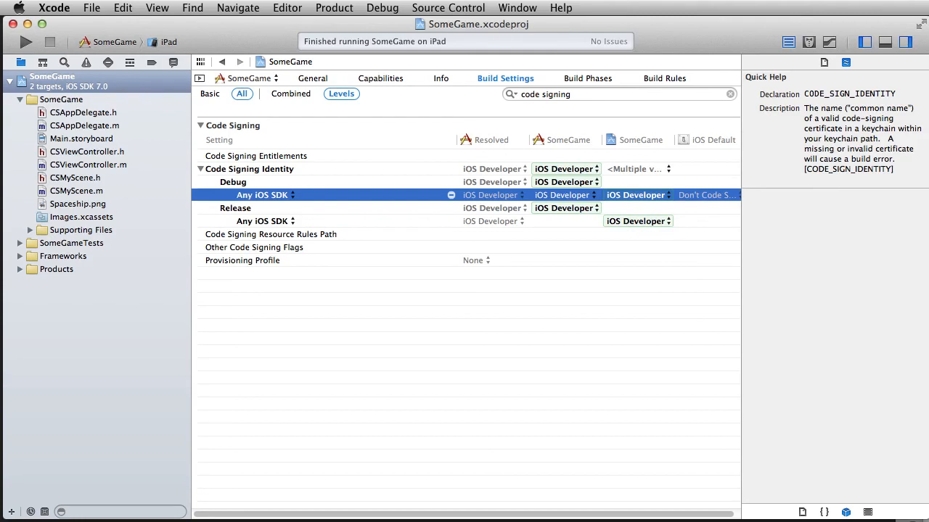
click(170, 41)
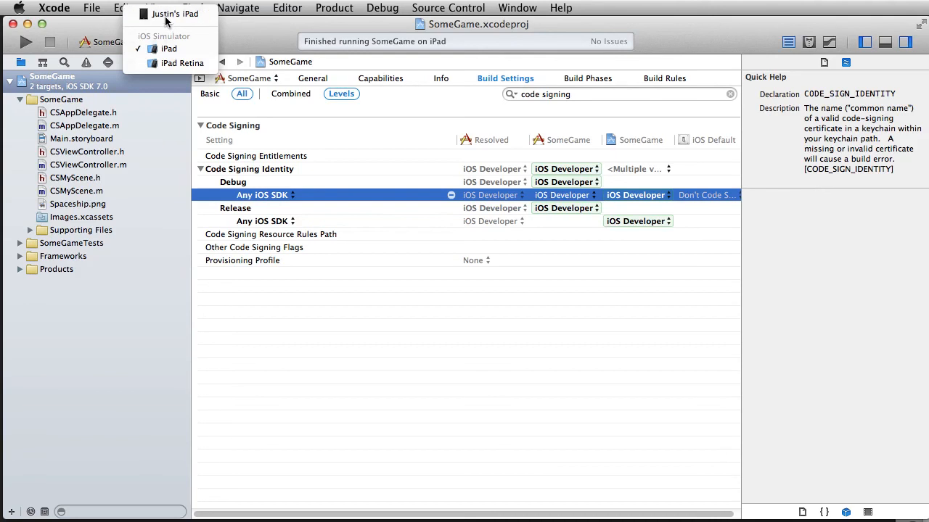
click(174, 14)
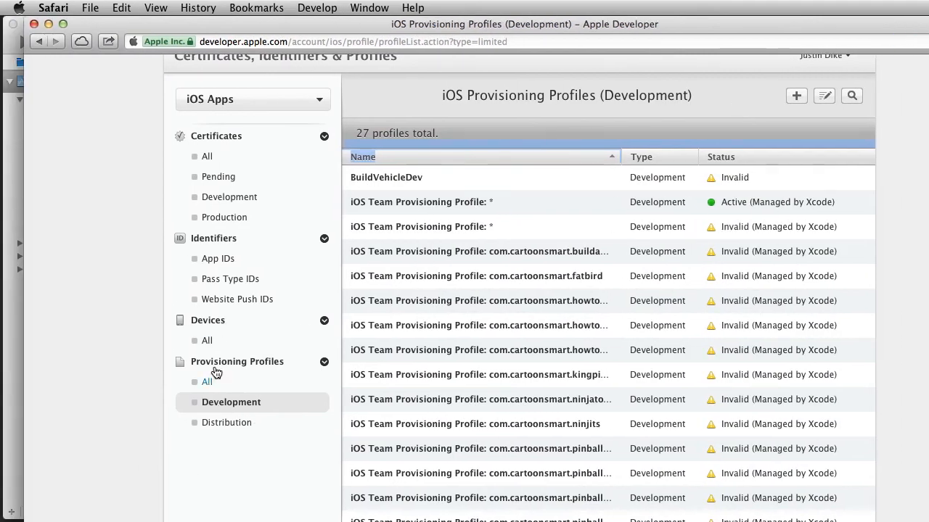
Step: View Distribution provisioning profiles, showing only Getting Started guidance and no profiles
click(226, 423)
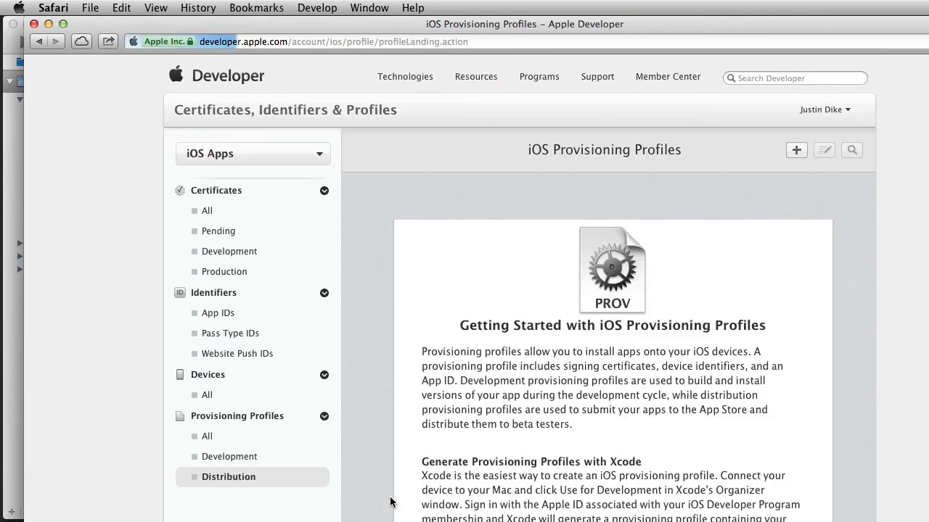
scroll(down, 3)
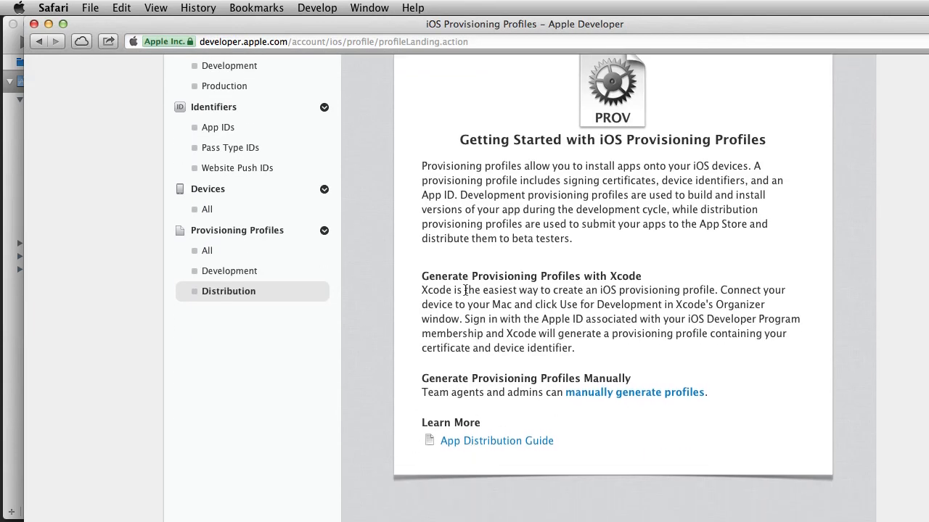
mouse_move(181, 27)
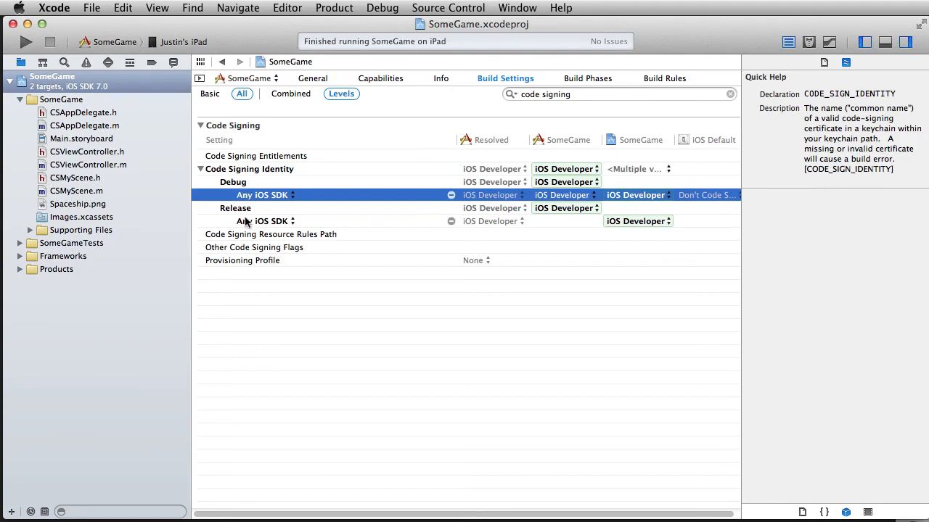
Step: Review the Release Code Signing Identity options and keep iOS Developer
click(235, 208)
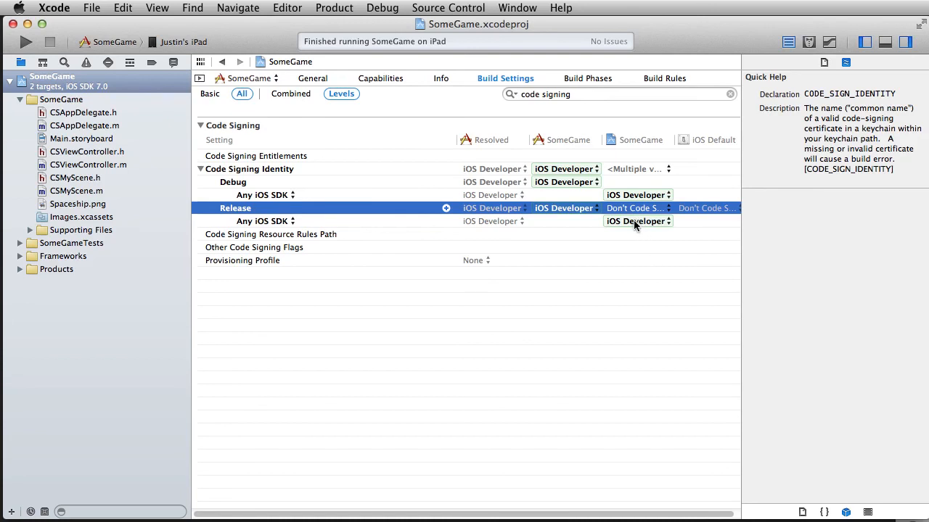
click(637, 221)
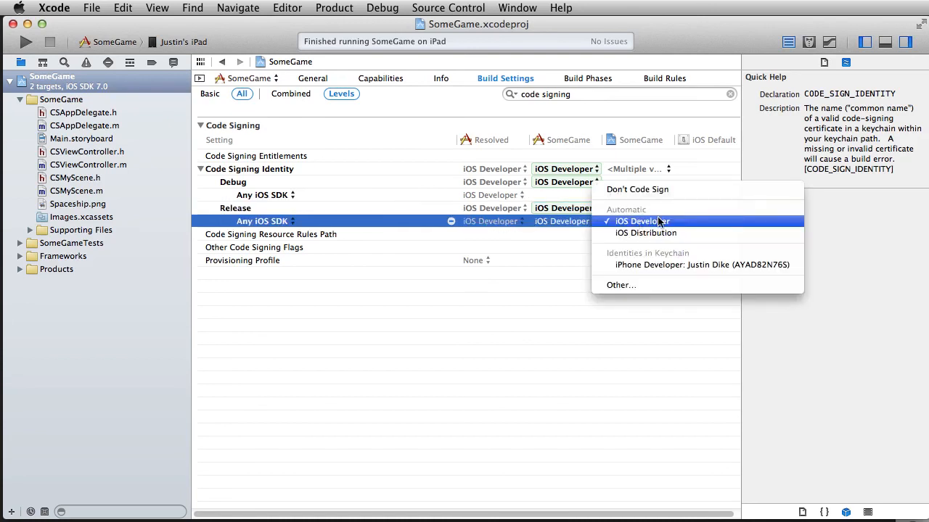
mouse_move(645, 233)
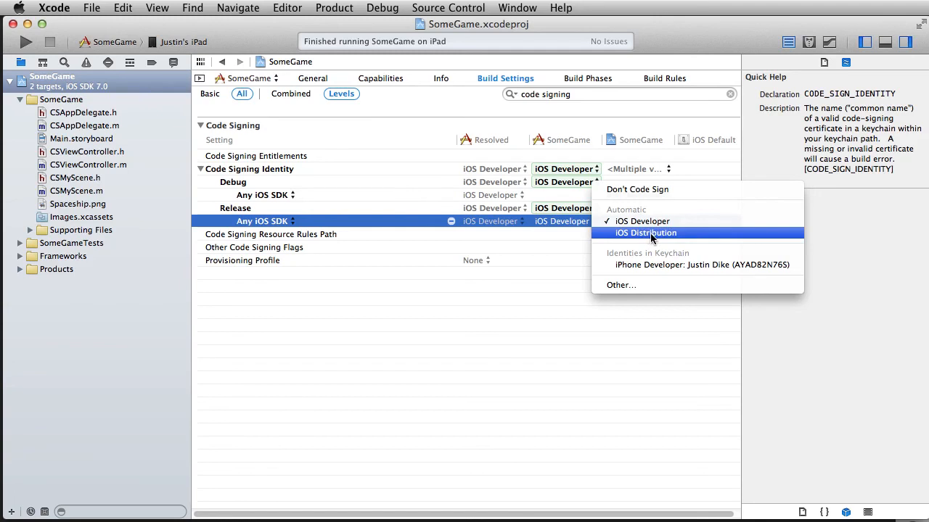
mouse_move(642, 222)
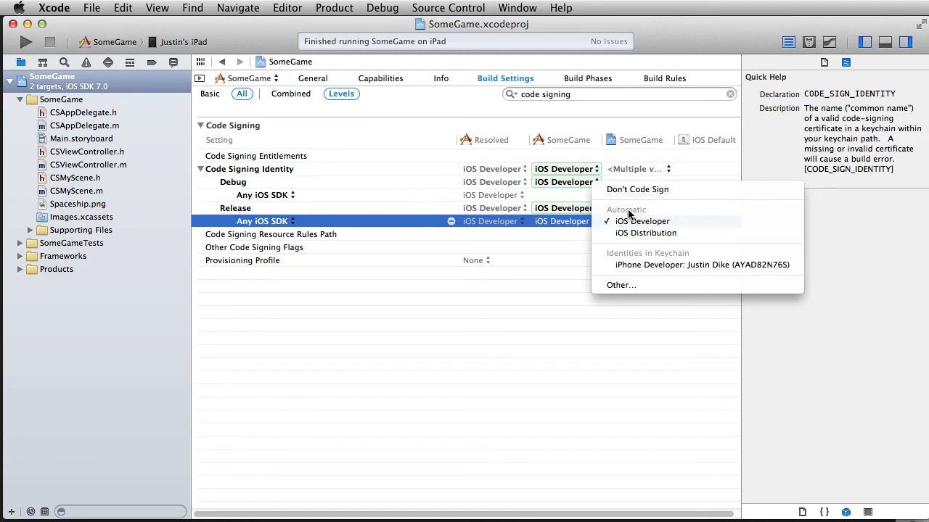
mouse_move(641, 222)
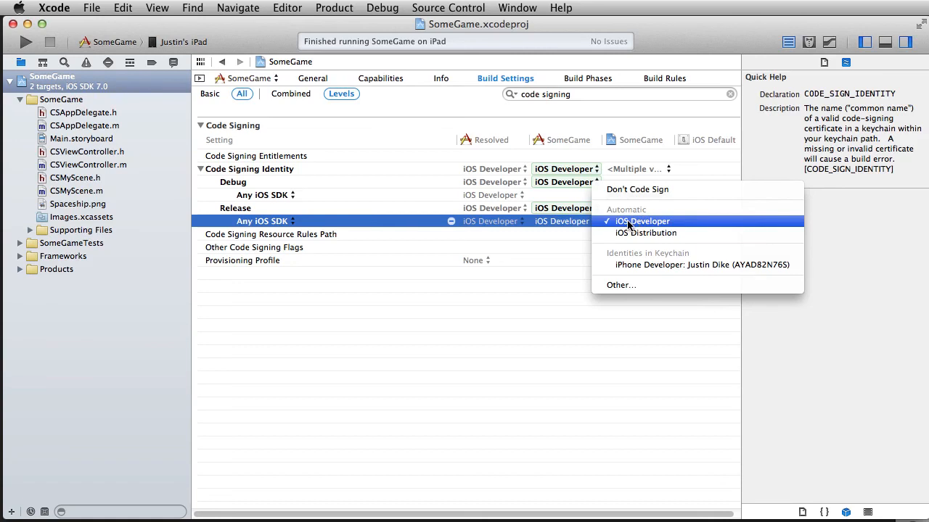
mouse_move(645, 233)
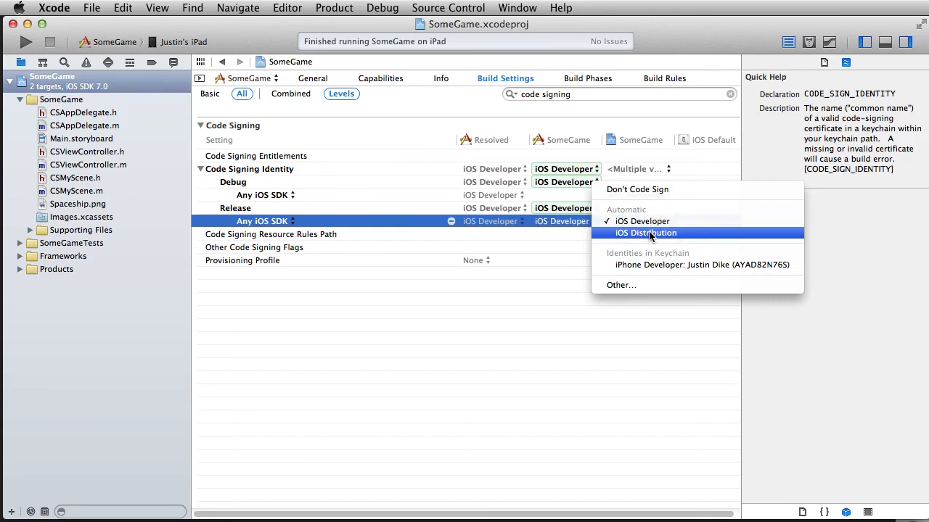
mouse_move(642, 221)
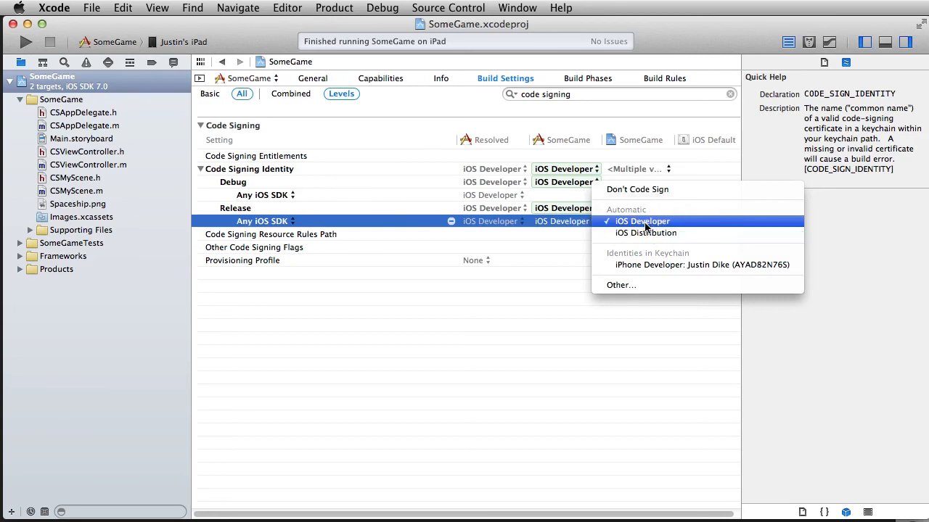
mouse_move(645, 233)
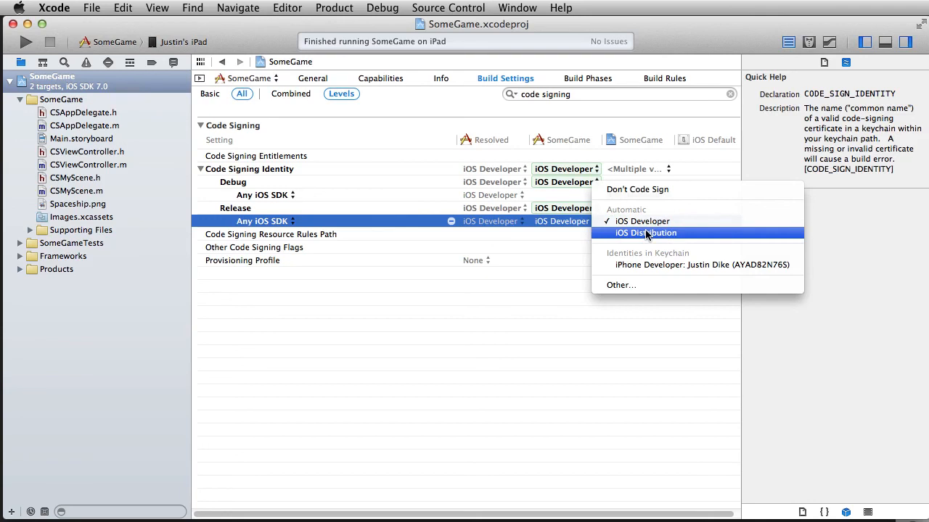
mouse_move(646, 233)
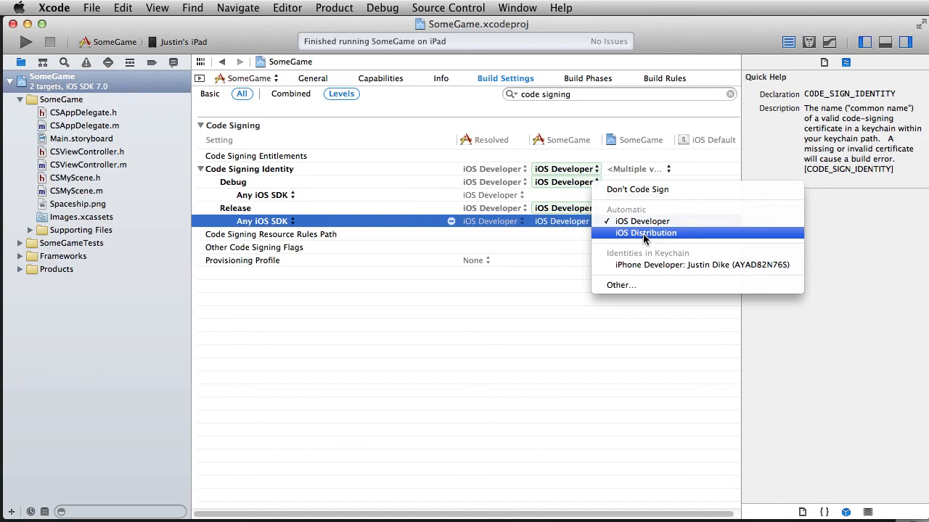
mouse_move(692, 268)
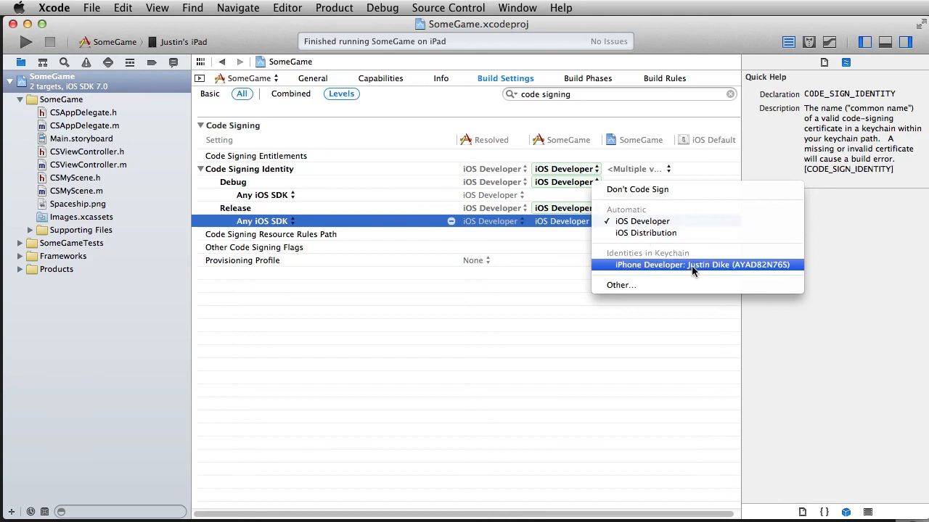
mouse_move(693, 285)
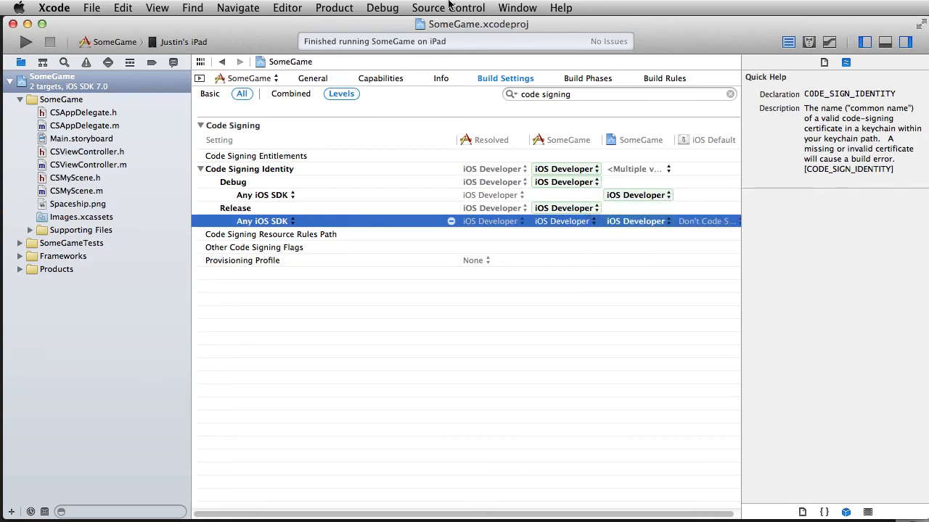
Step: Open Xcode's Product menu to review the Build For and Archive commands
click(334, 8)
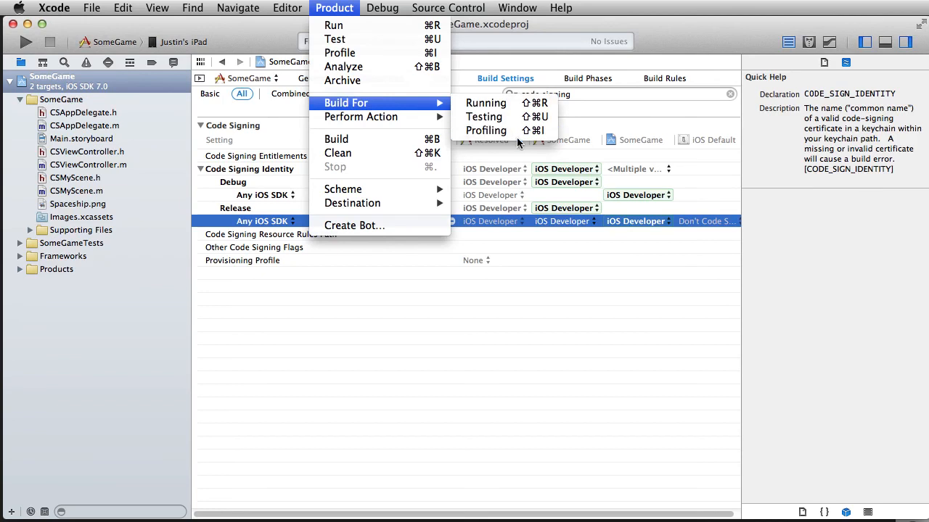
mouse_move(376, 139)
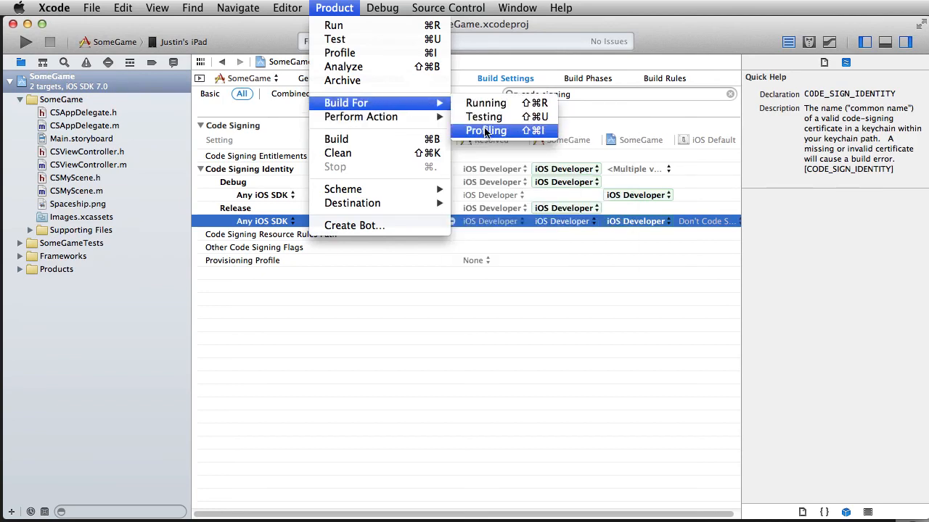
mouse_move(490, 135)
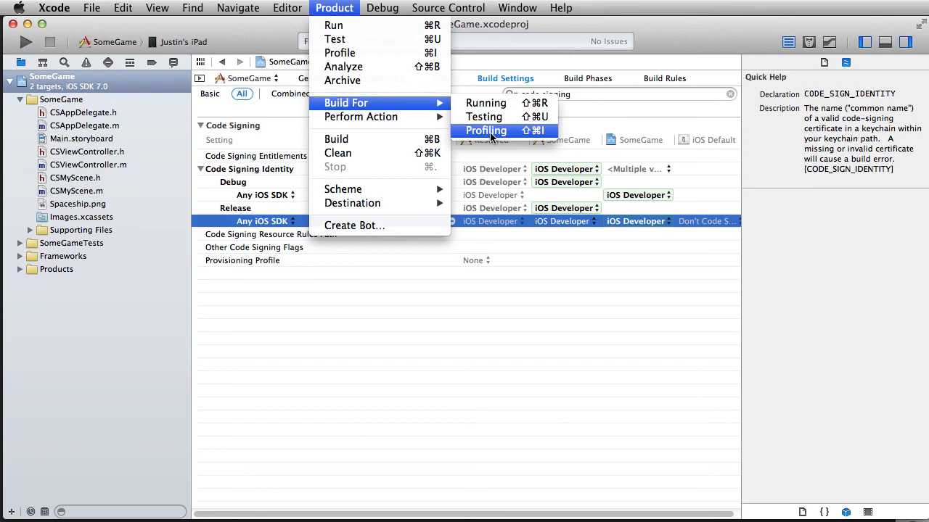
mouse_move(478, 148)
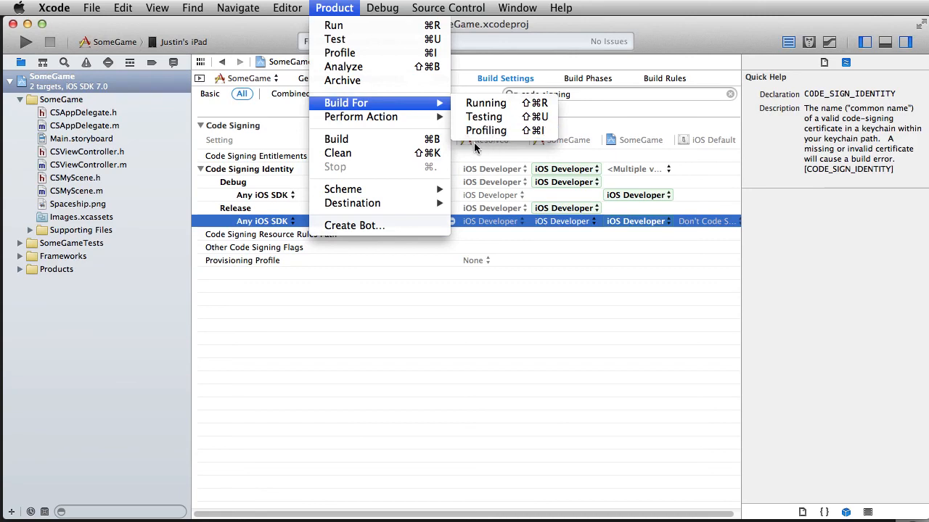
mouse_move(482, 147)
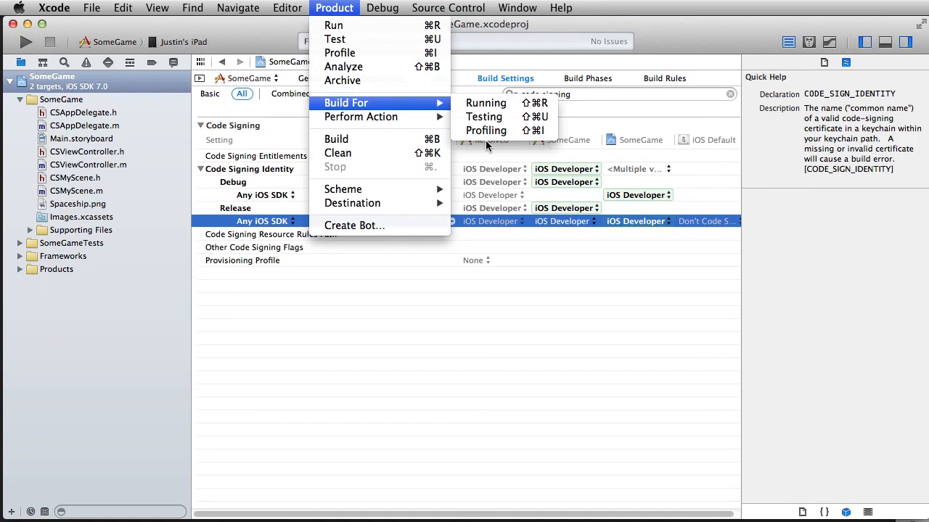
mouse_move(484, 117)
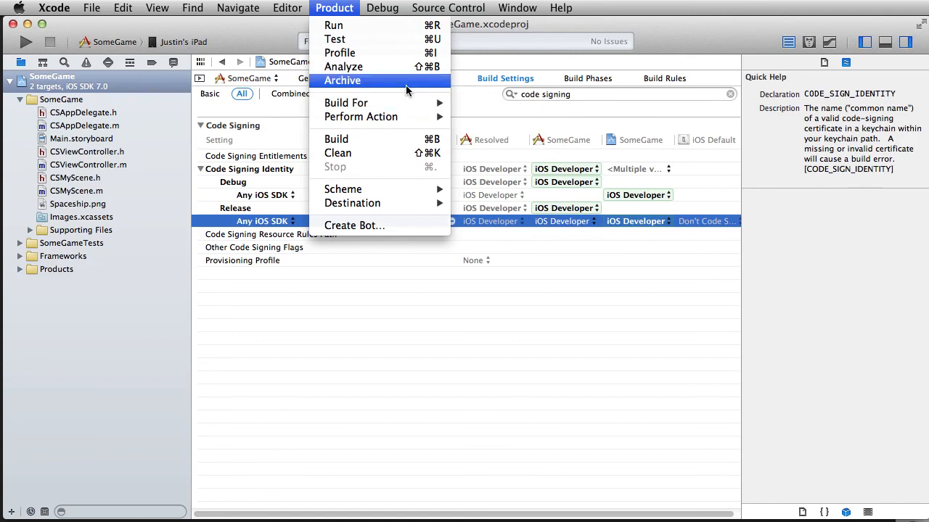
mouse_move(349, 88)
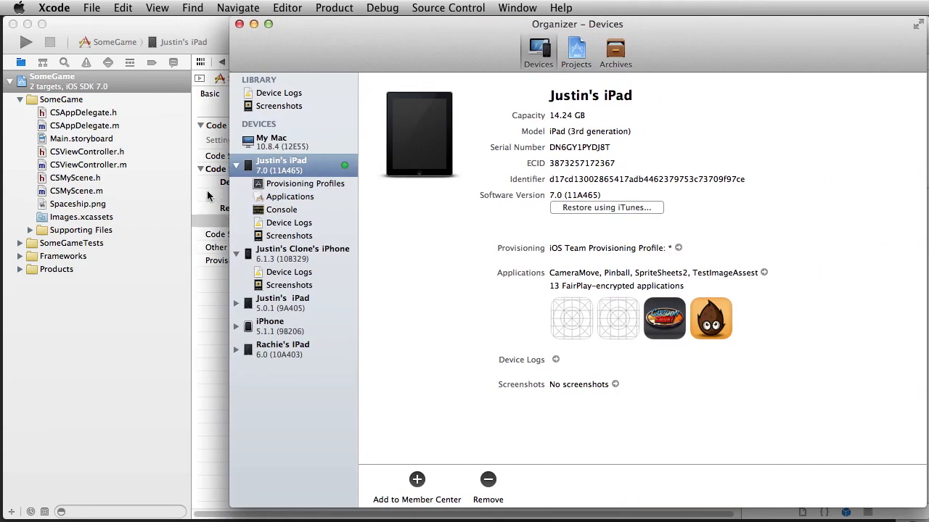
Step: Check the iPad's installed provisioning profiles, confirming one valid iOS Team Provisioning Profile
click(306, 183)
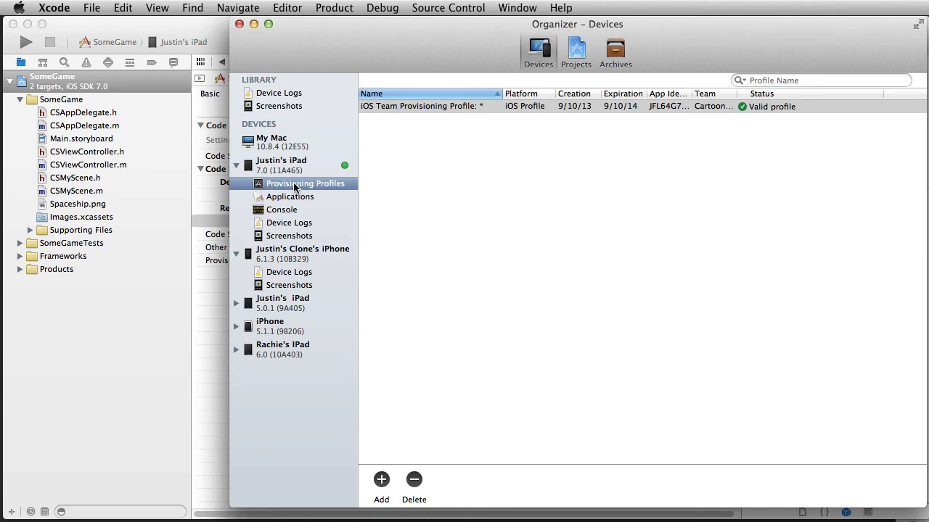
mouse_move(303, 179)
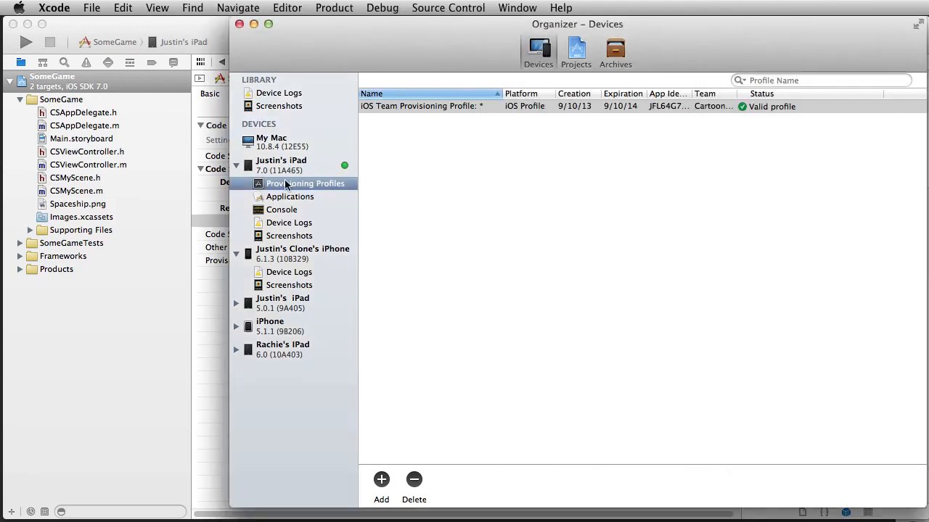
click(281, 164)
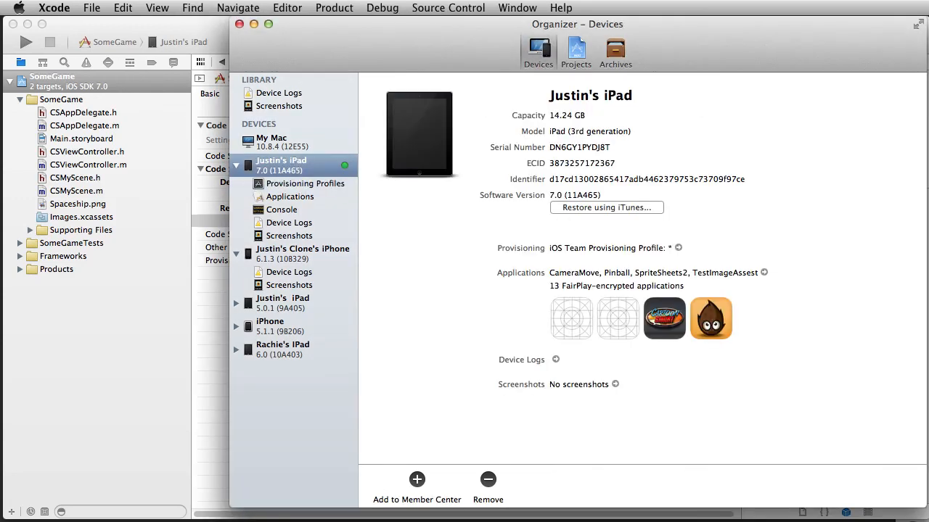
mouse_move(417, 479)
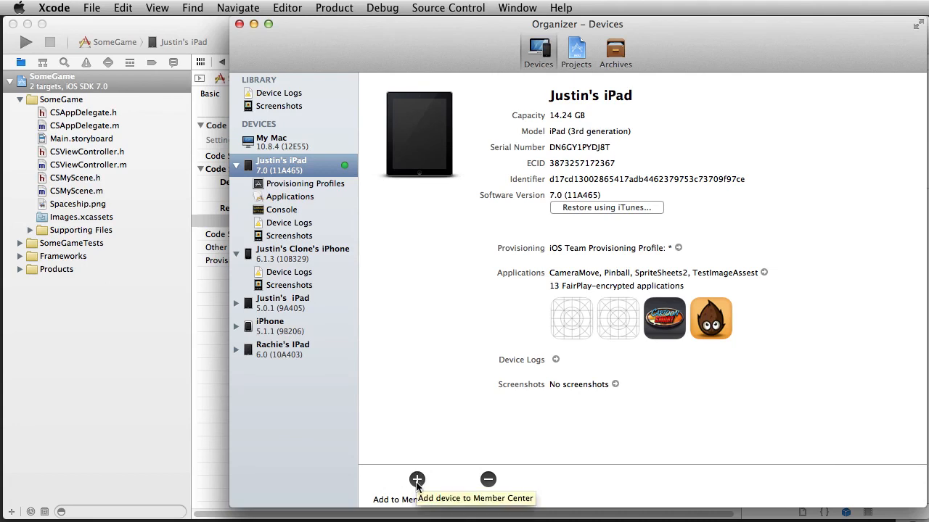
mouse_move(594, 249)
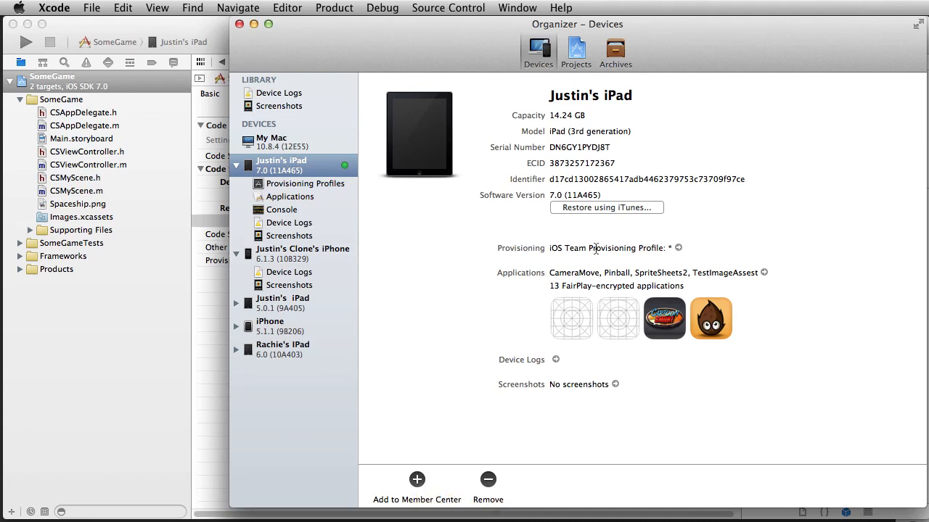
mouse_move(327, 191)
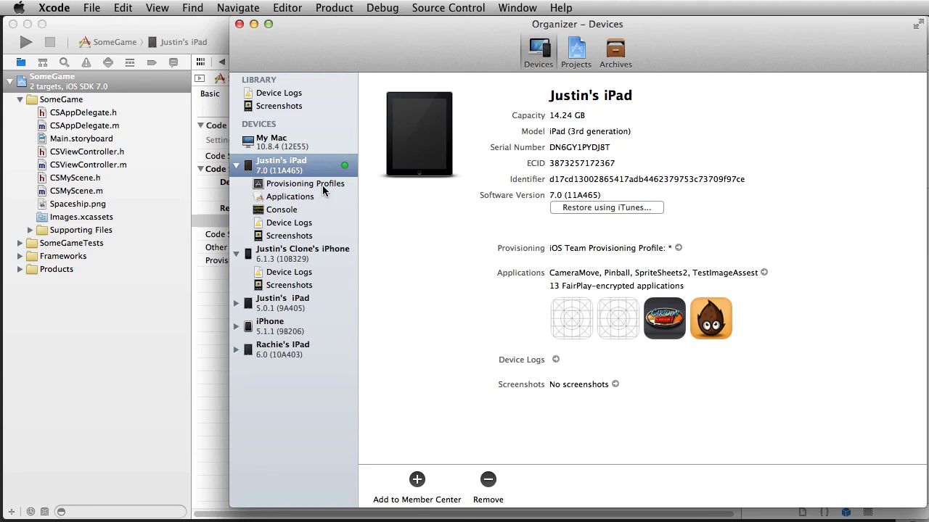
click(305, 183)
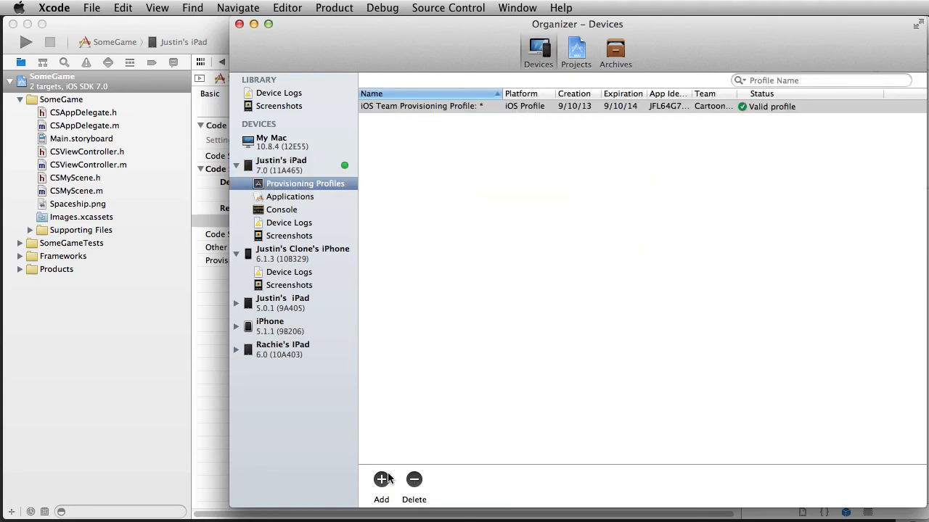
click(380, 479)
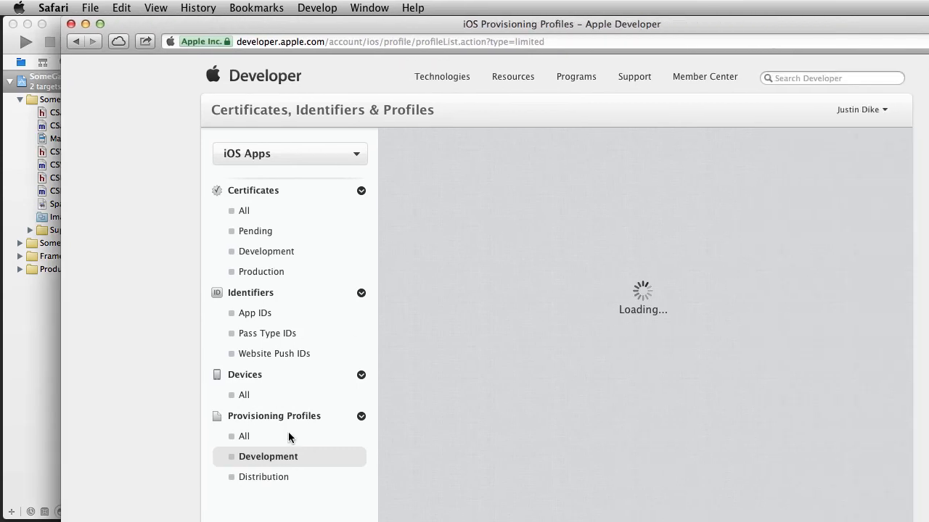
Step: List the portal's 27 development provisioning profiles, with one active team profile
click(268, 457)
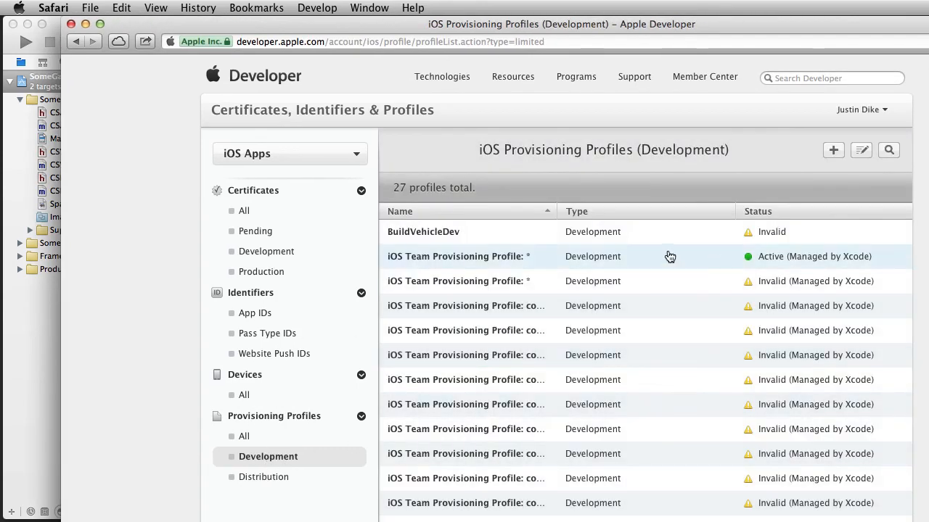
click(456, 256)
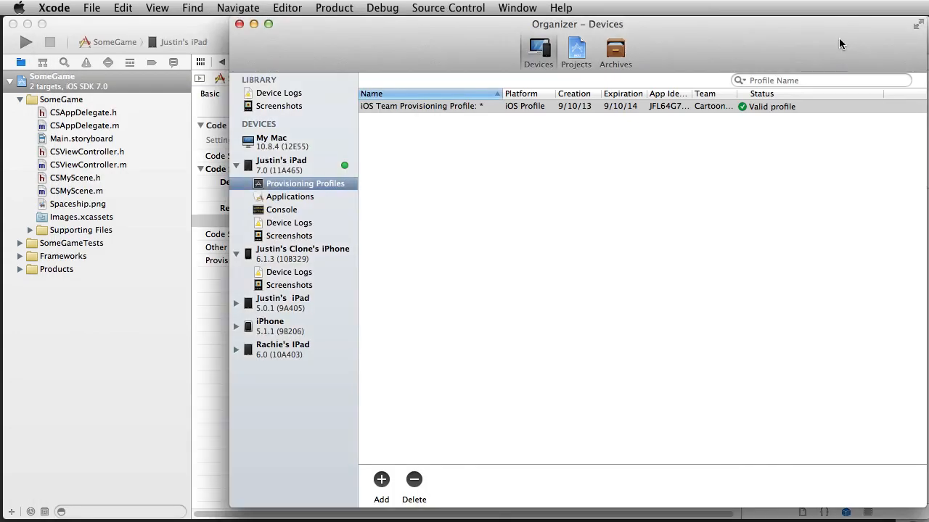
mouse_move(363, 54)
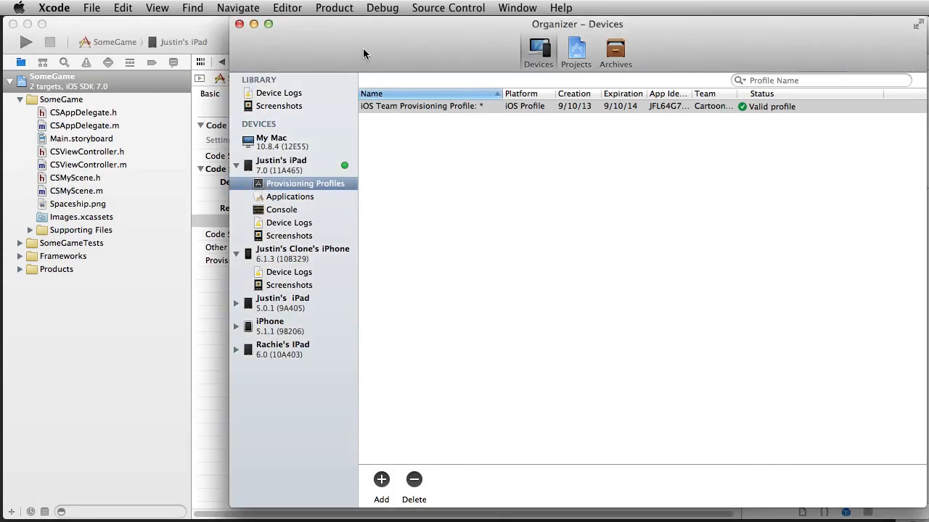
mouse_move(310, 37)
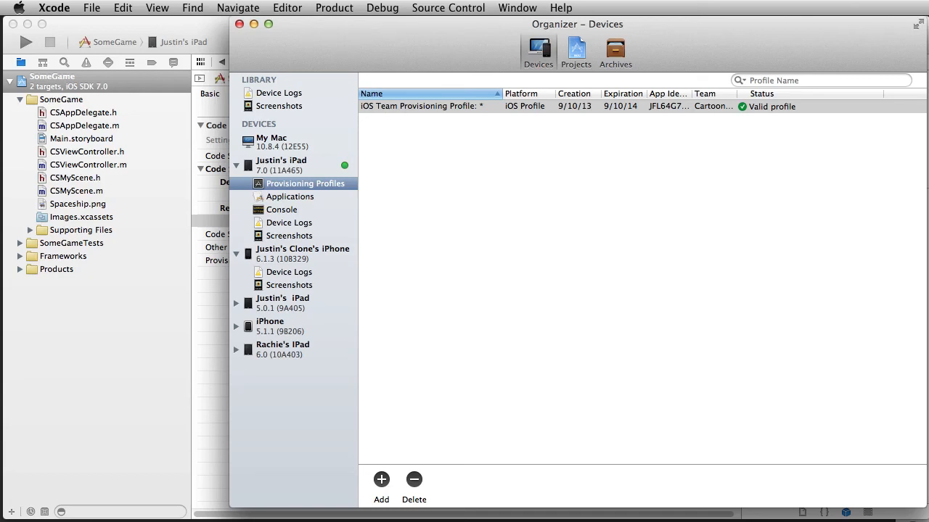
mouse_move(338, 55)
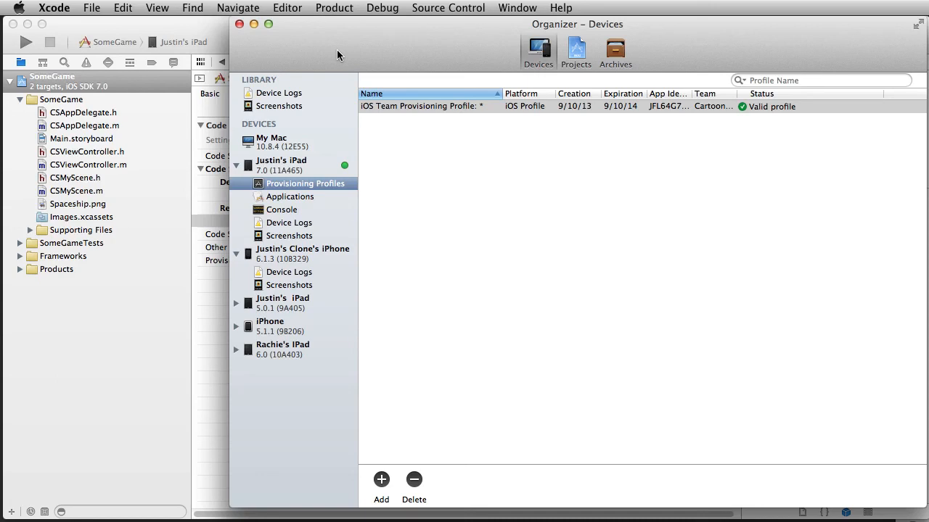
mouse_move(323, 49)
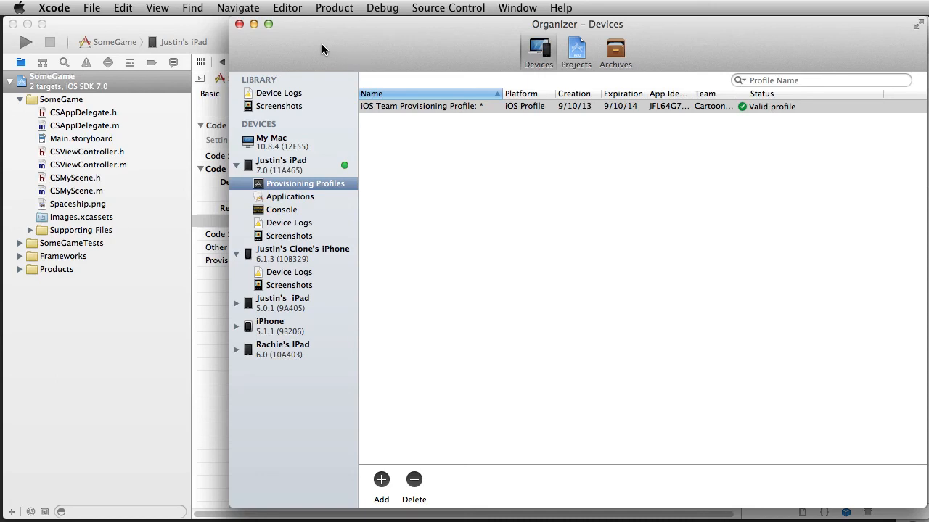